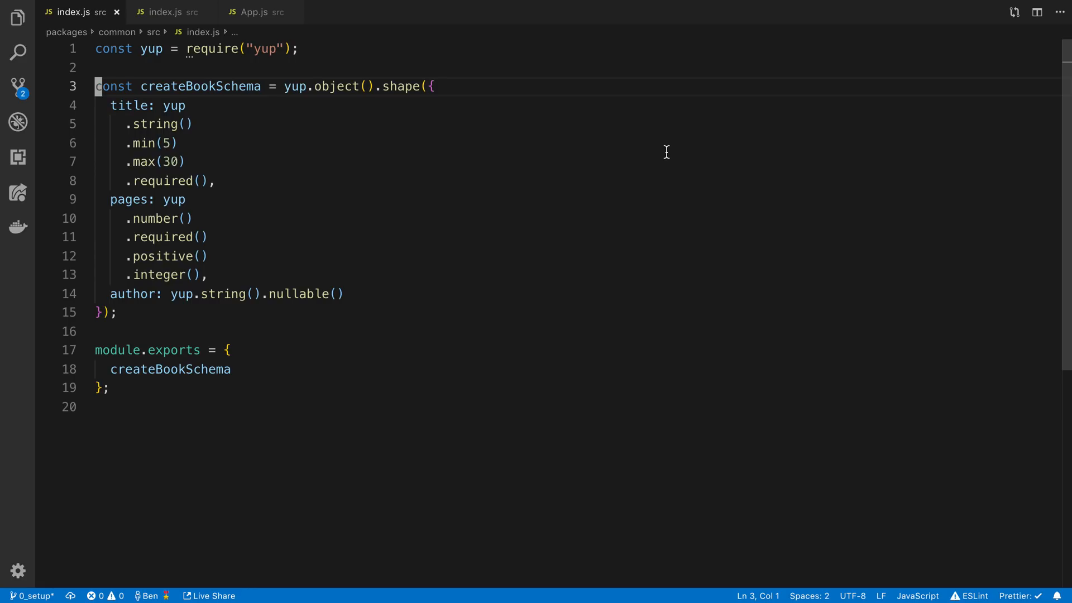
pyautogui.moveTo(599, 232)
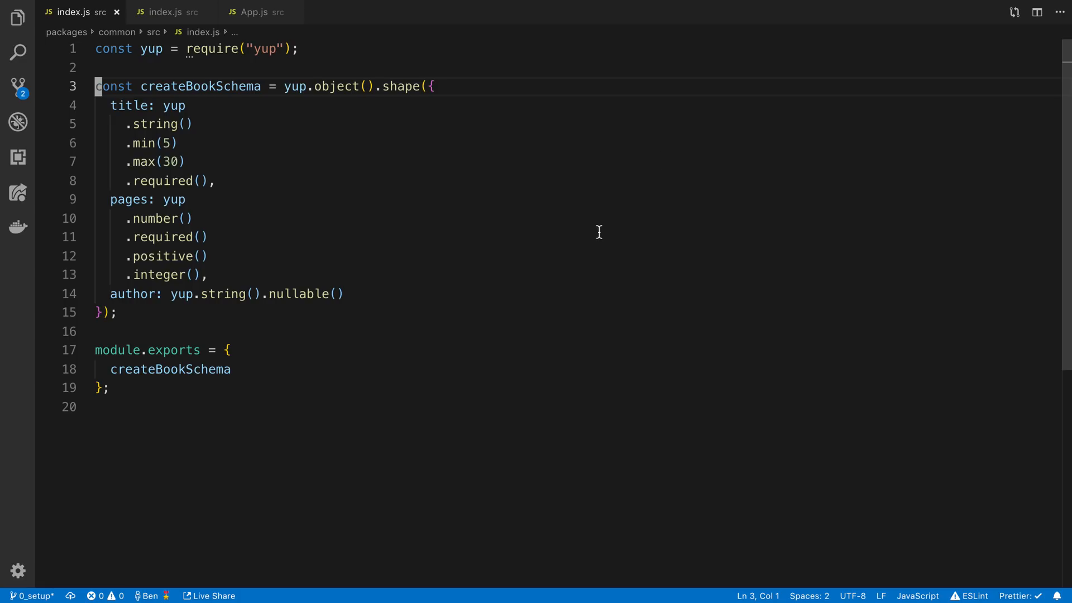
pyautogui.moveTo(435, 135)
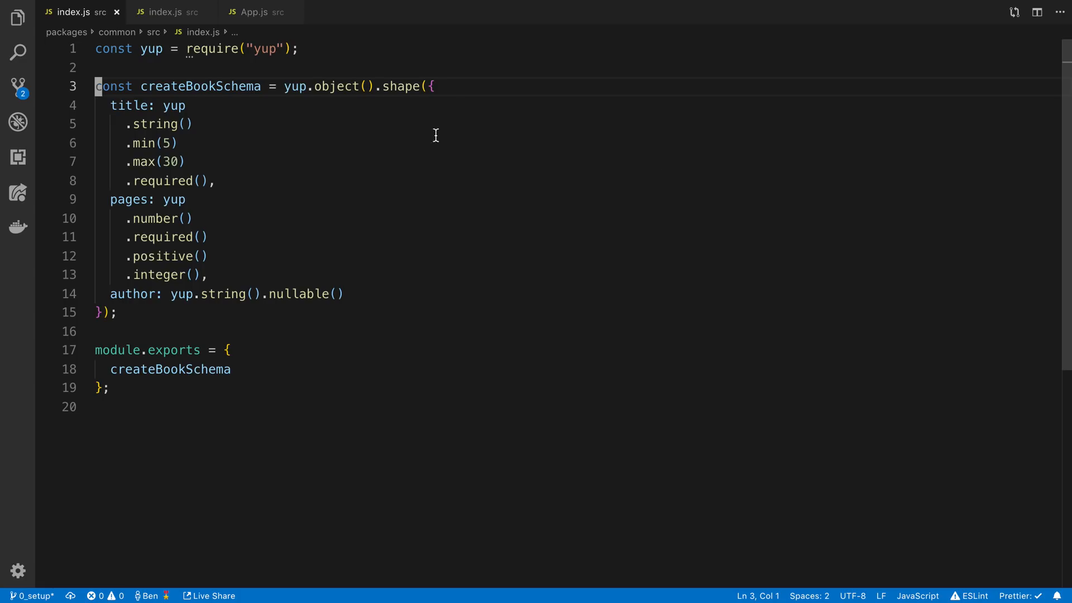
# Walk through the createBookSchema rules: object(), title min(5), max(30) and pages positive().
pyautogui.doubleClick(264, 48)
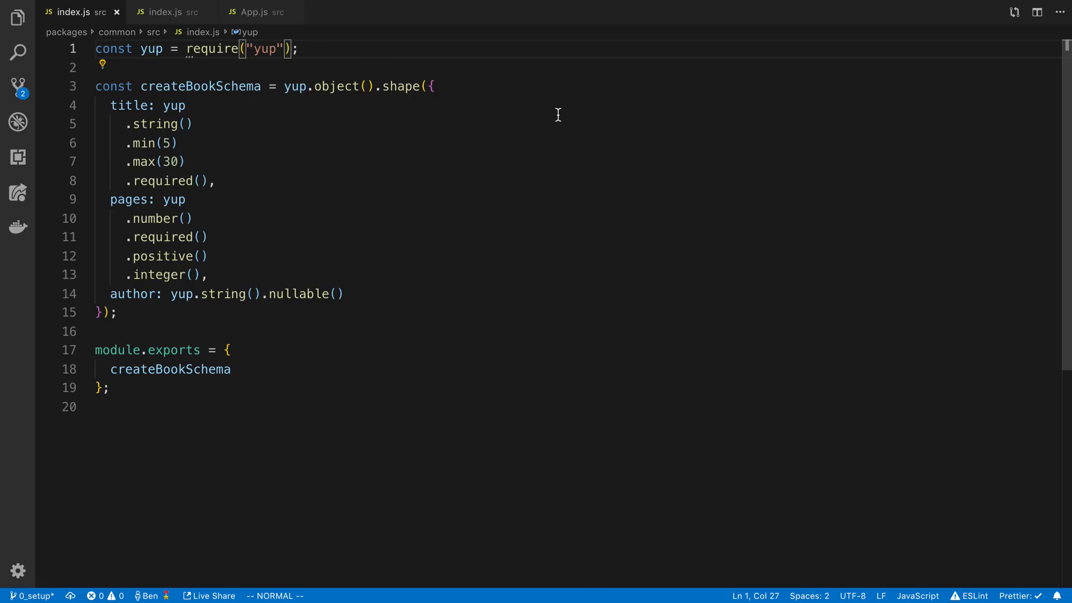
pyautogui.moveTo(481, 86)
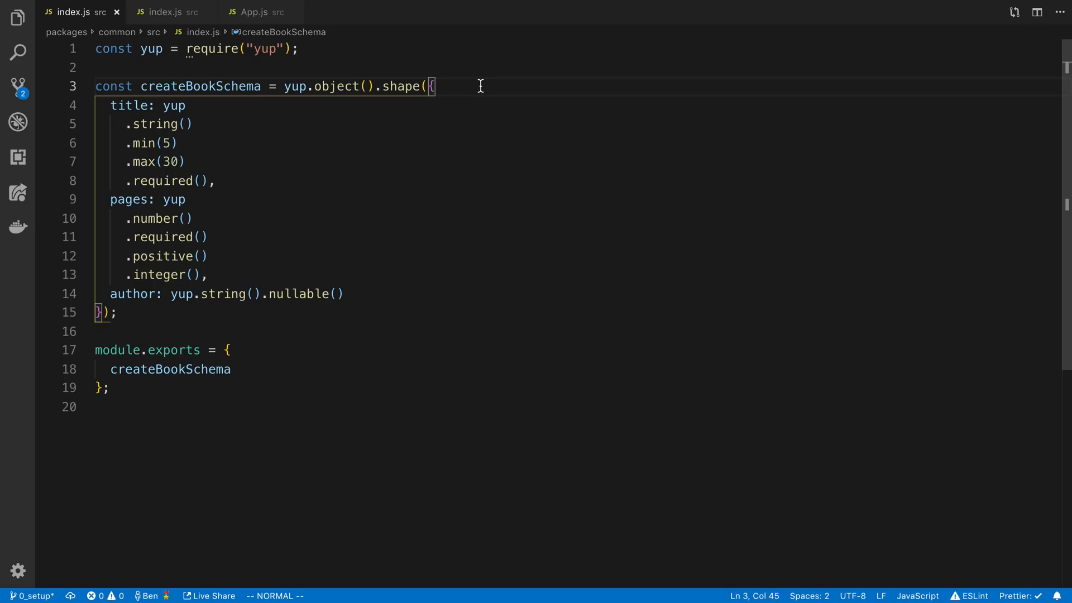
pyautogui.moveTo(425, 108)
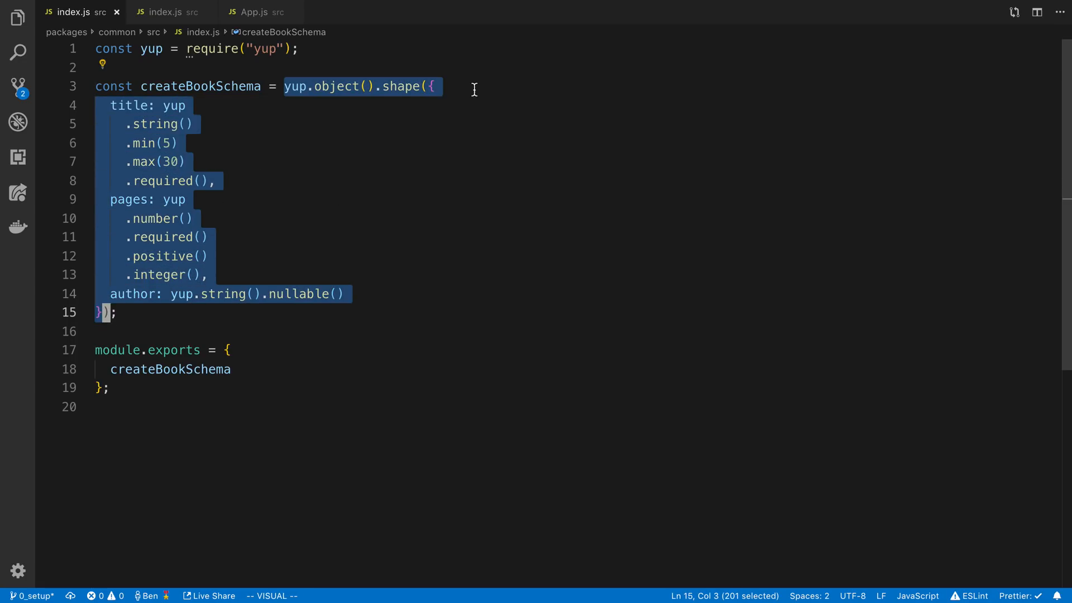
pyautogui.press('Escape')
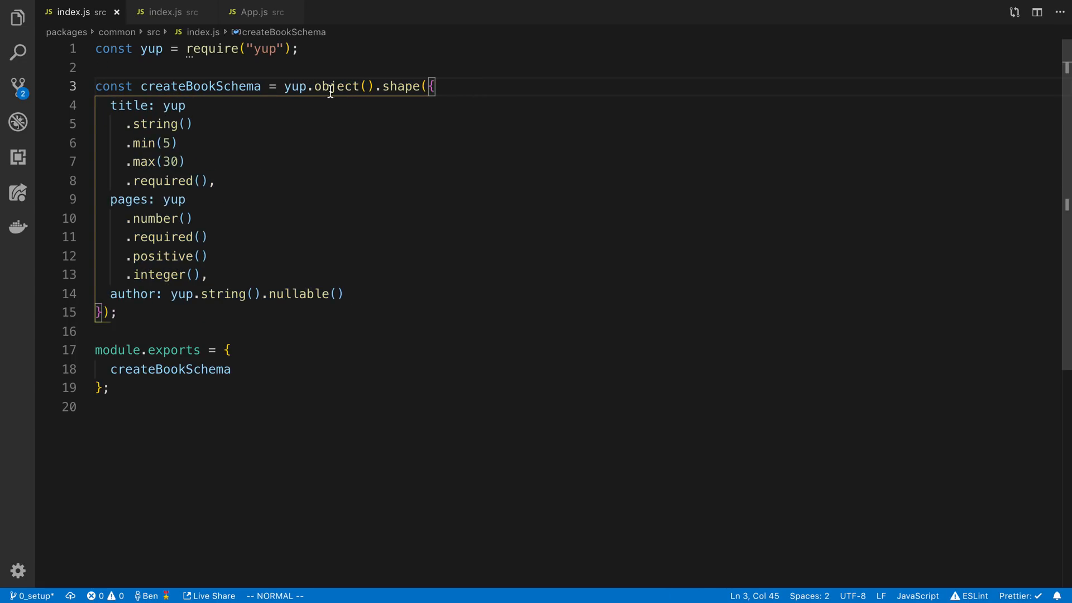
pyautogui.moveTo(416, 96)
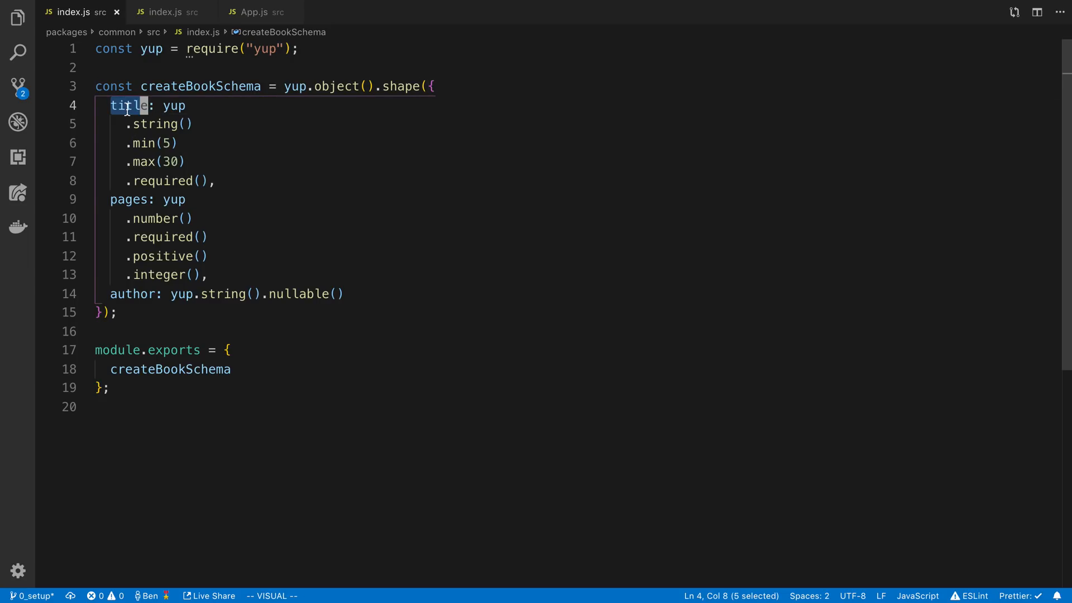
pyautogui.press('Backspace')
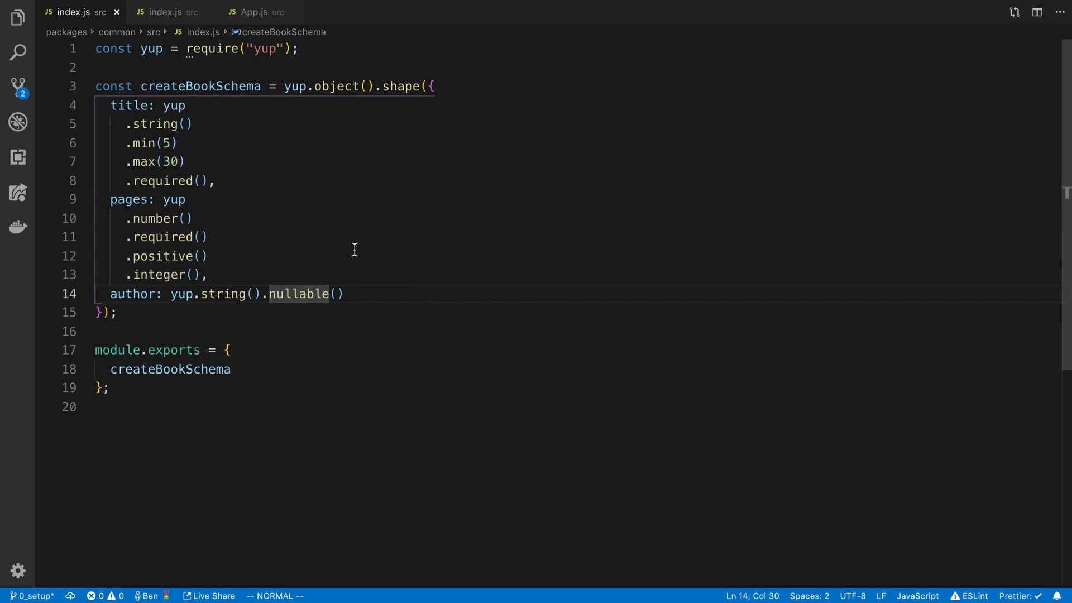
pyautogui.click(196, 257)
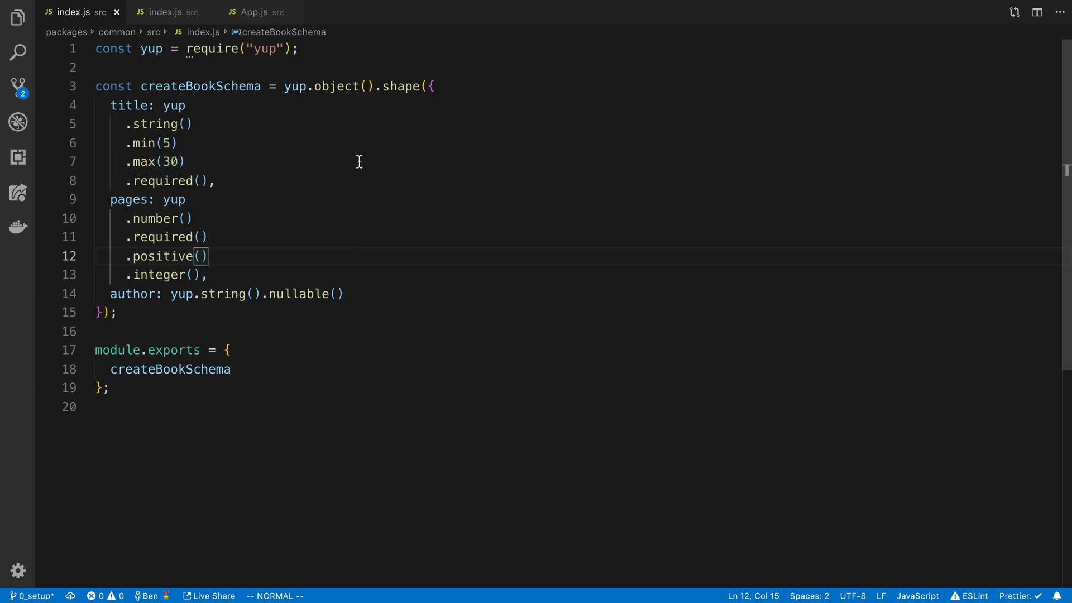
pyautogui.moveTo(295, 155)
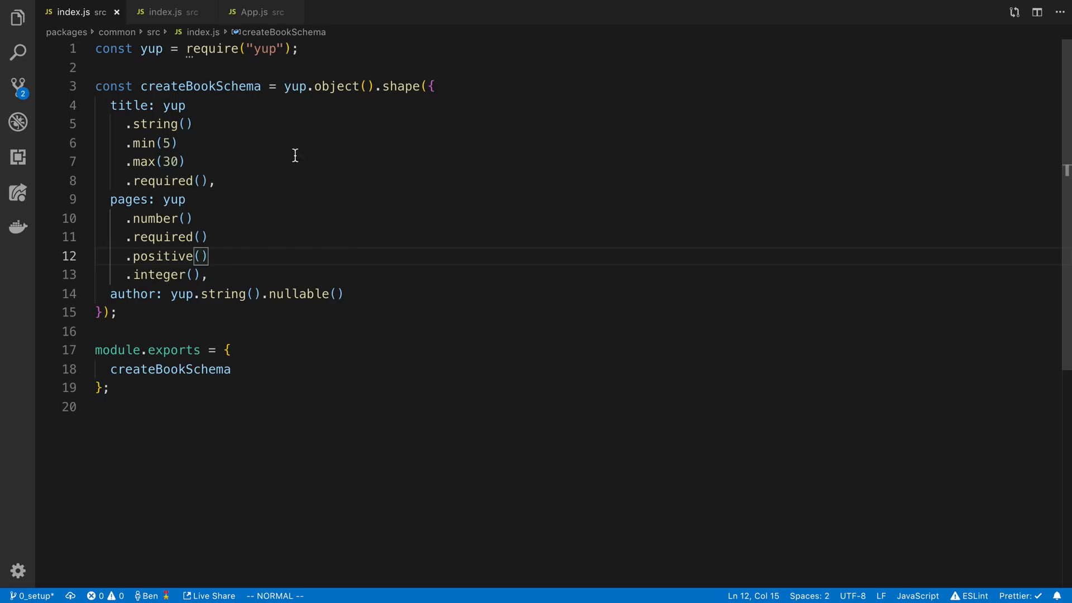
pyautogui.click(240, 86)
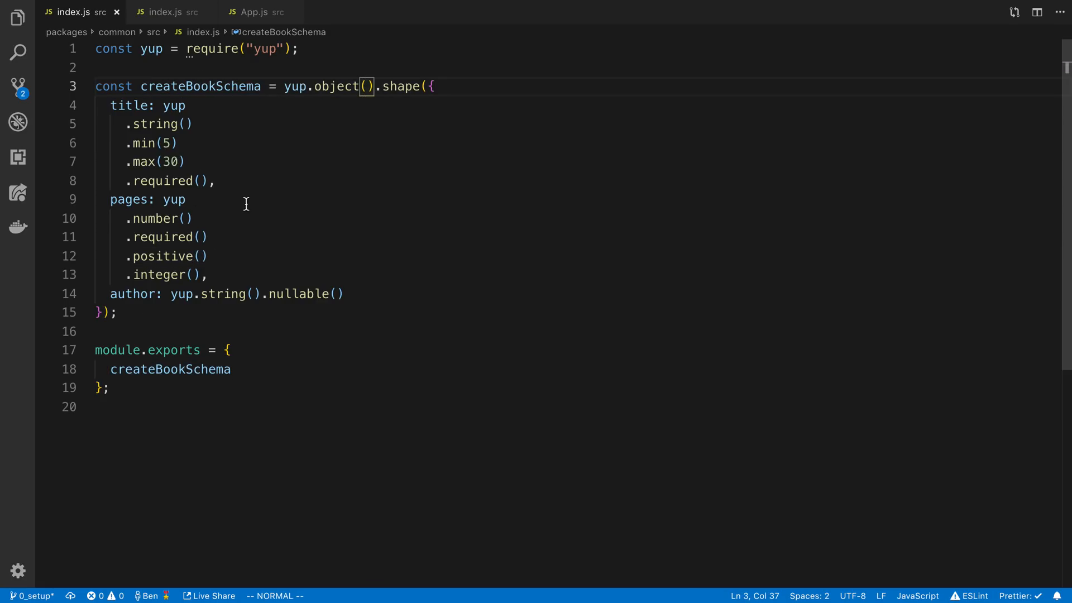
pyautogui.press('v')
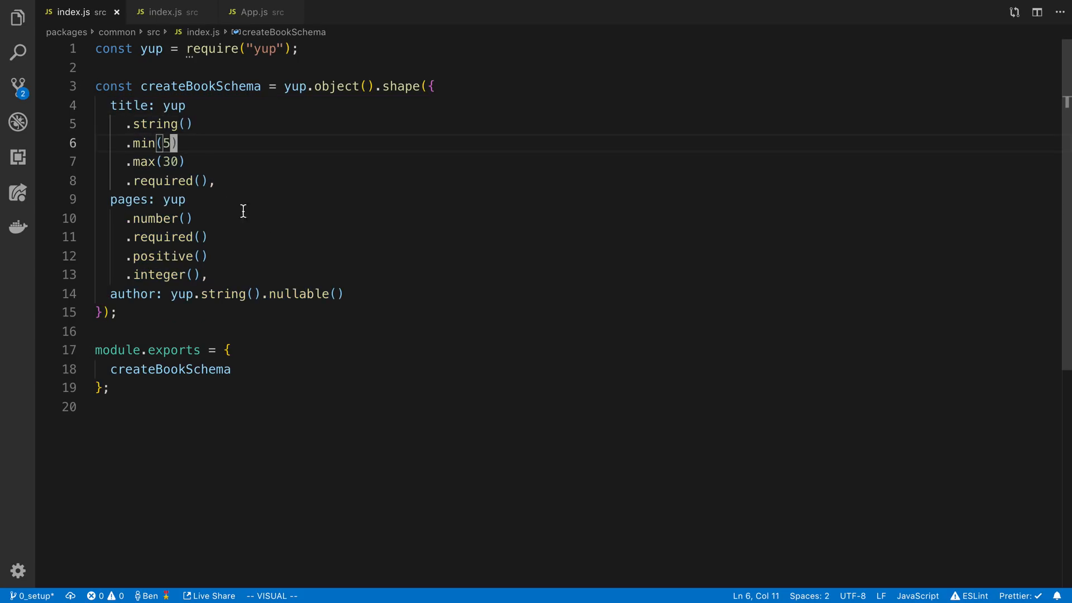
pyautogui.press('i')
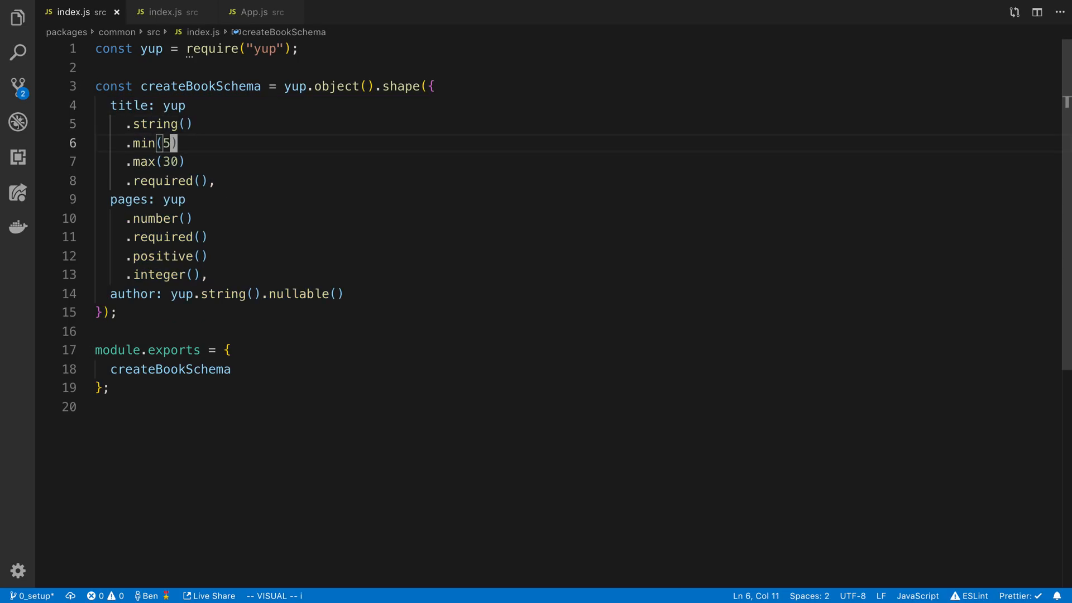
pyautogui.press('Escape')
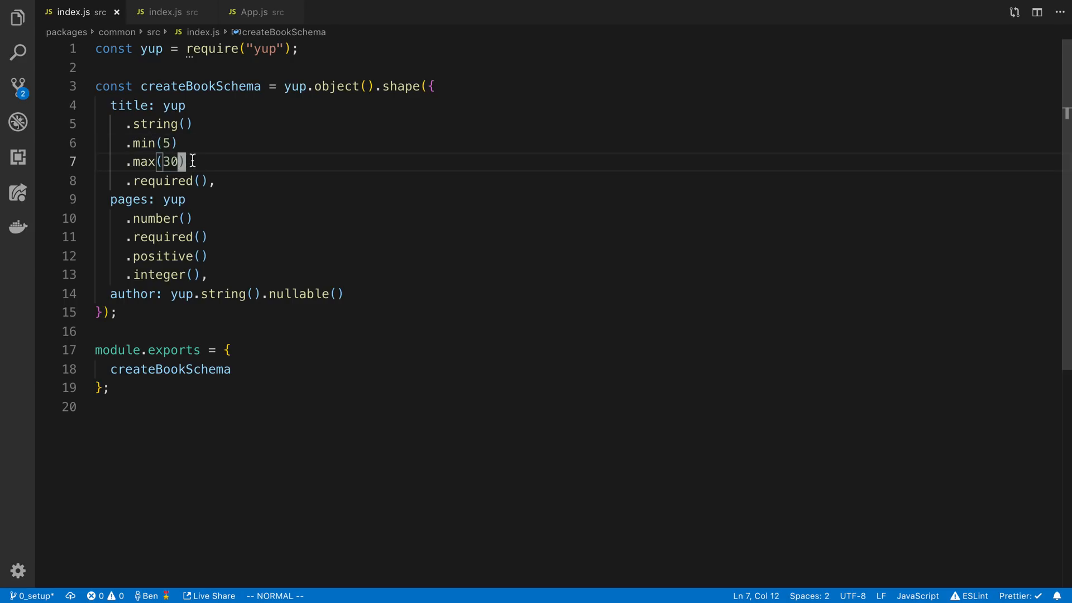
# Try adding a 'title is too long' message to the max(30) rule, then leave it off.
pyautogui.write(", 'tit'")
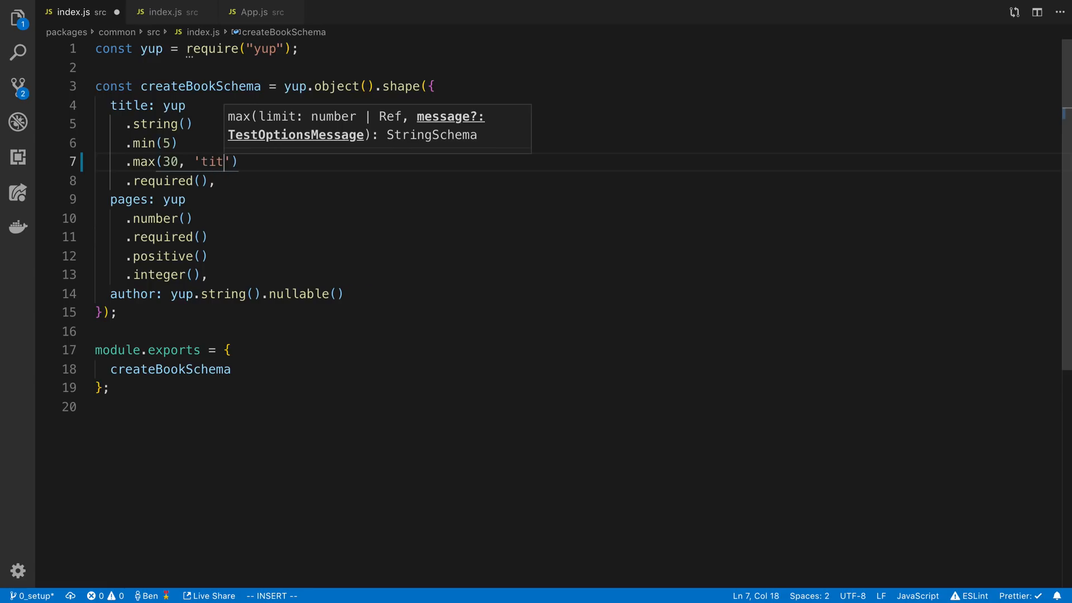
pyautogui.write('le is too longj')
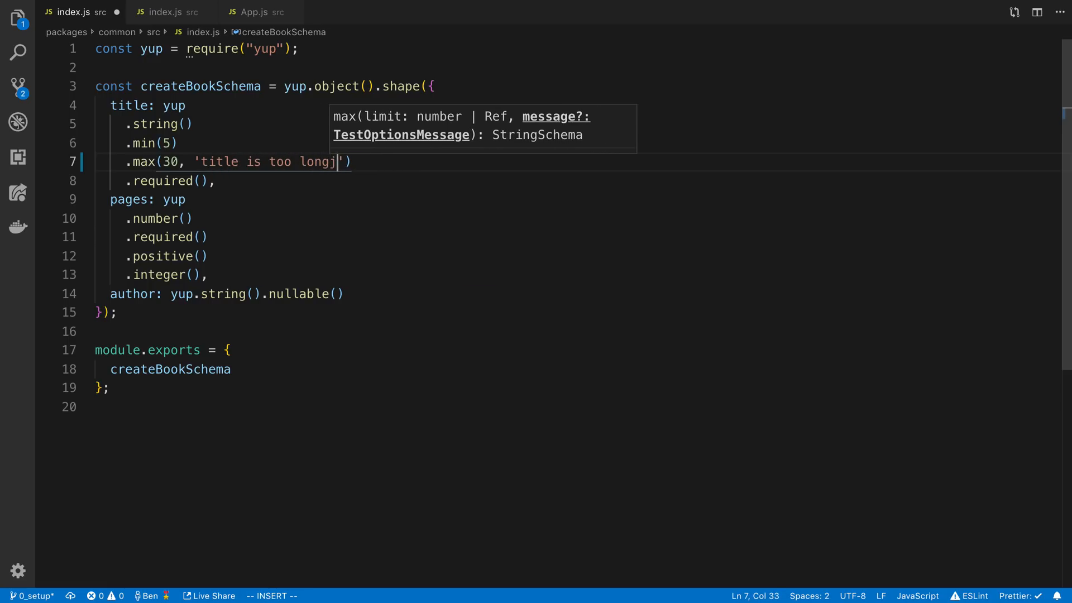
pyautogui.press('Escape')
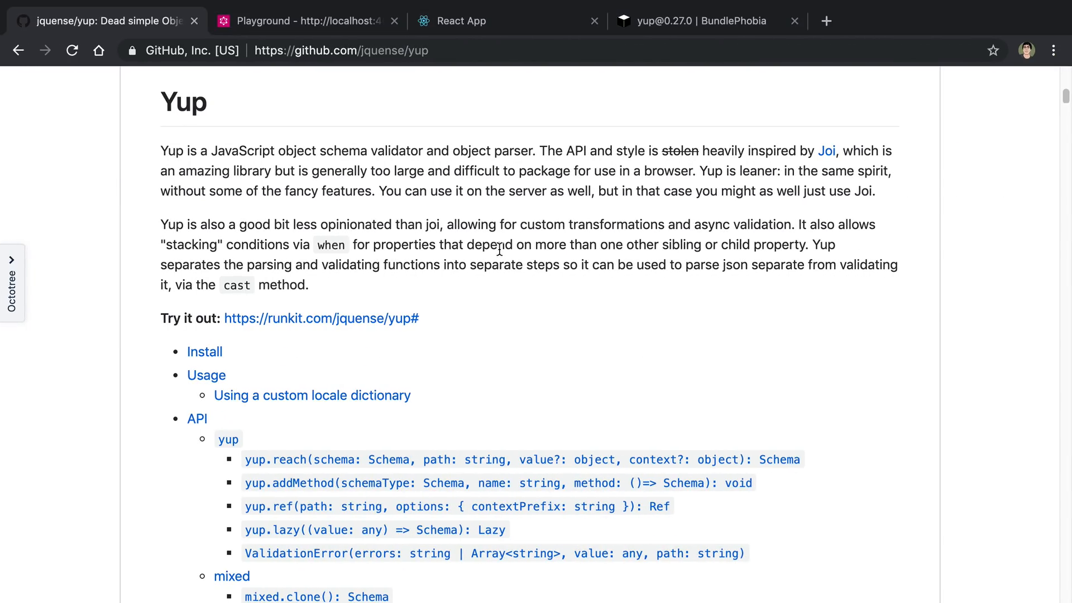
# Scroll the yup README API reference through the mixed and string methods to number, date and array.
pyautogui.scroll(-3)
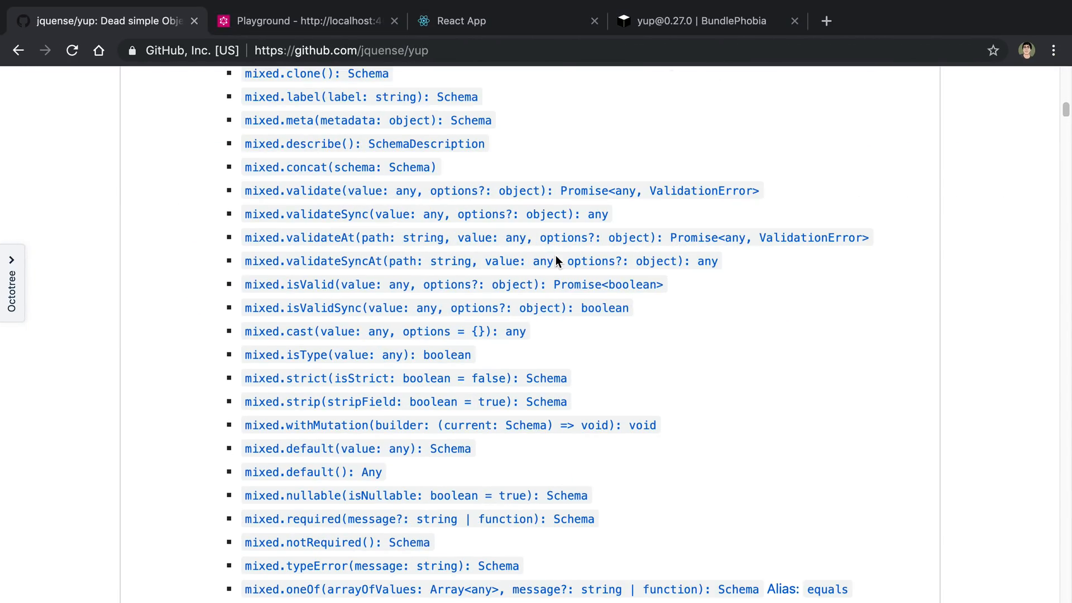
pyautogui.scroll(-3)
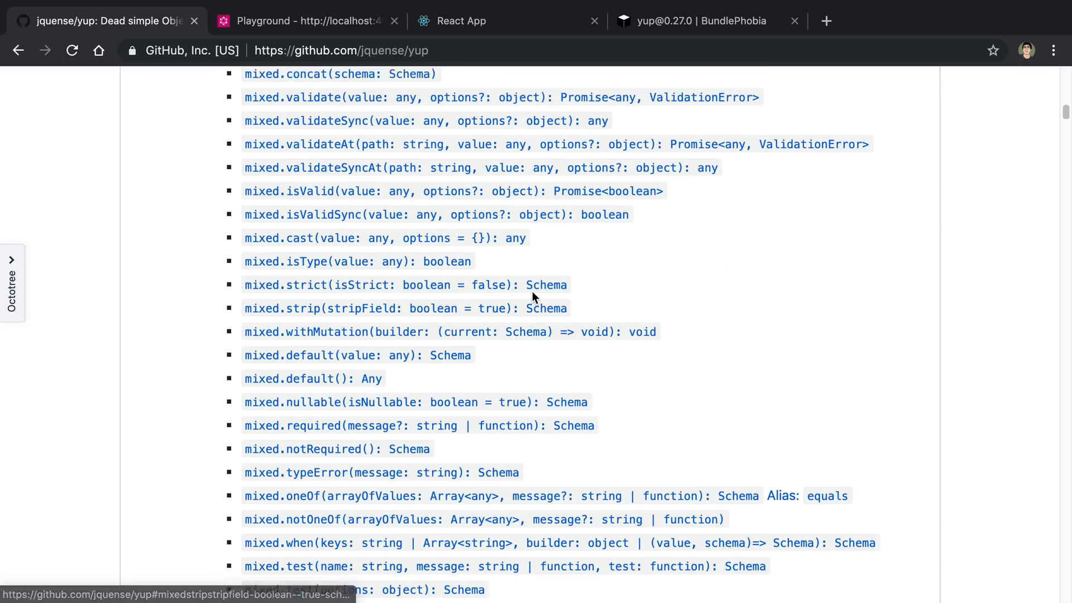
pyautogui.scroll(3)
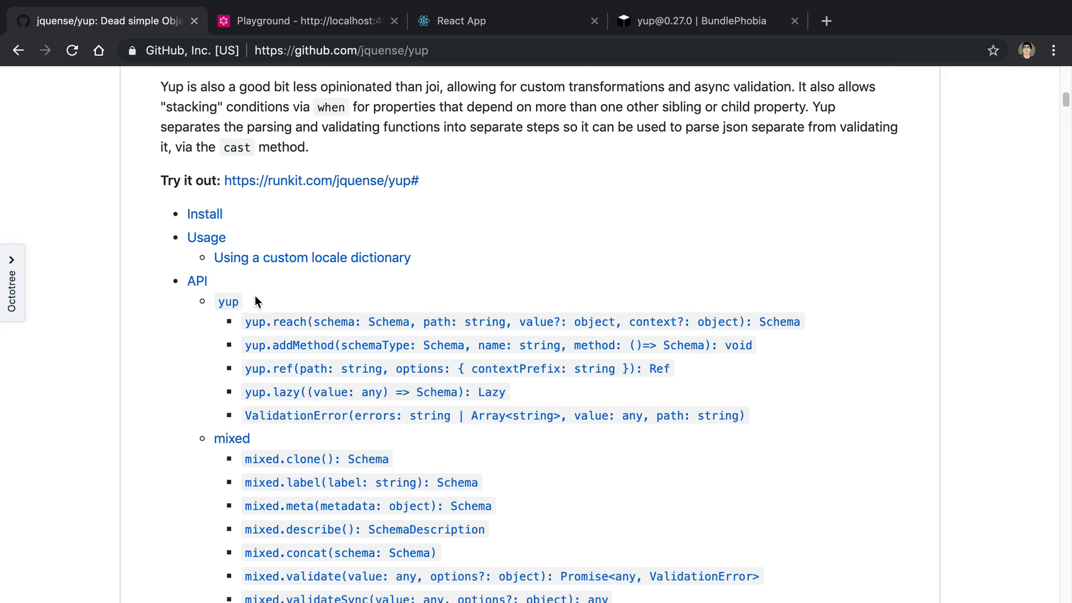
pyautogui.scroll(-3)
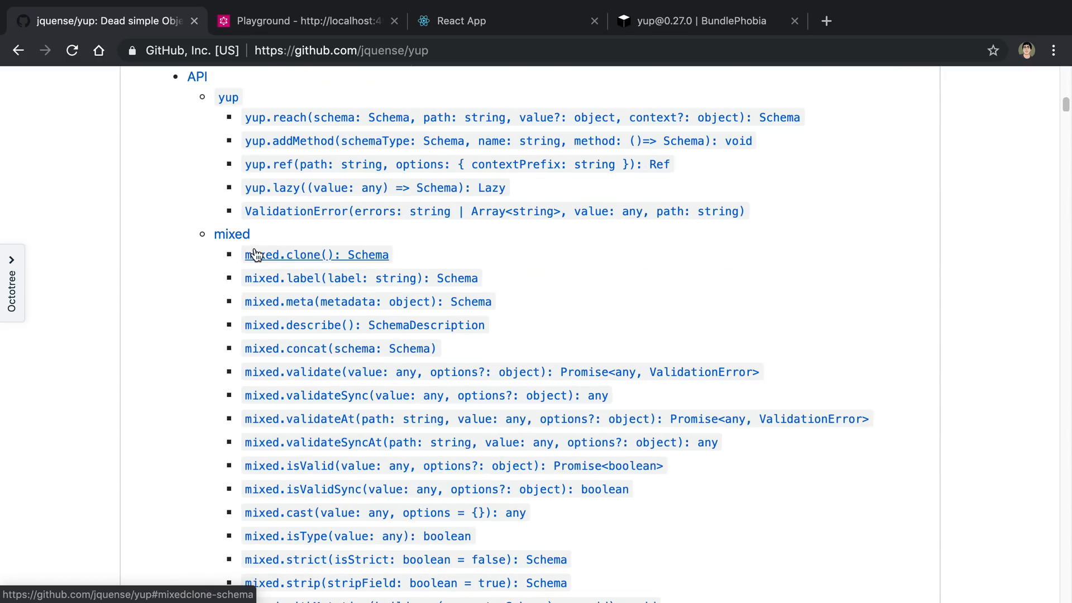
pyautogui.scroll(-3)
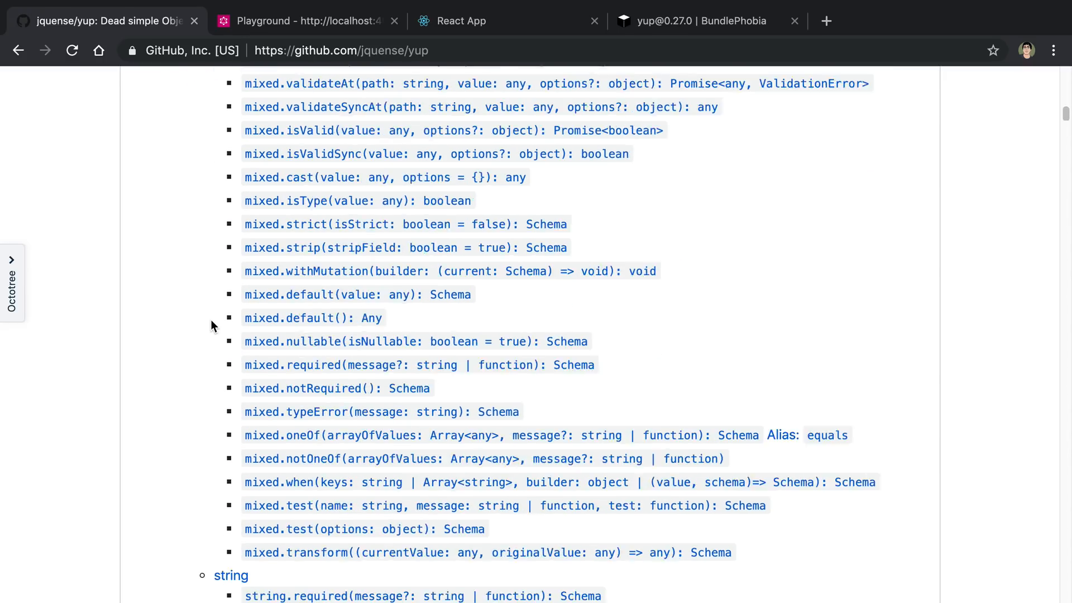
pyautogui.scroll(-3)
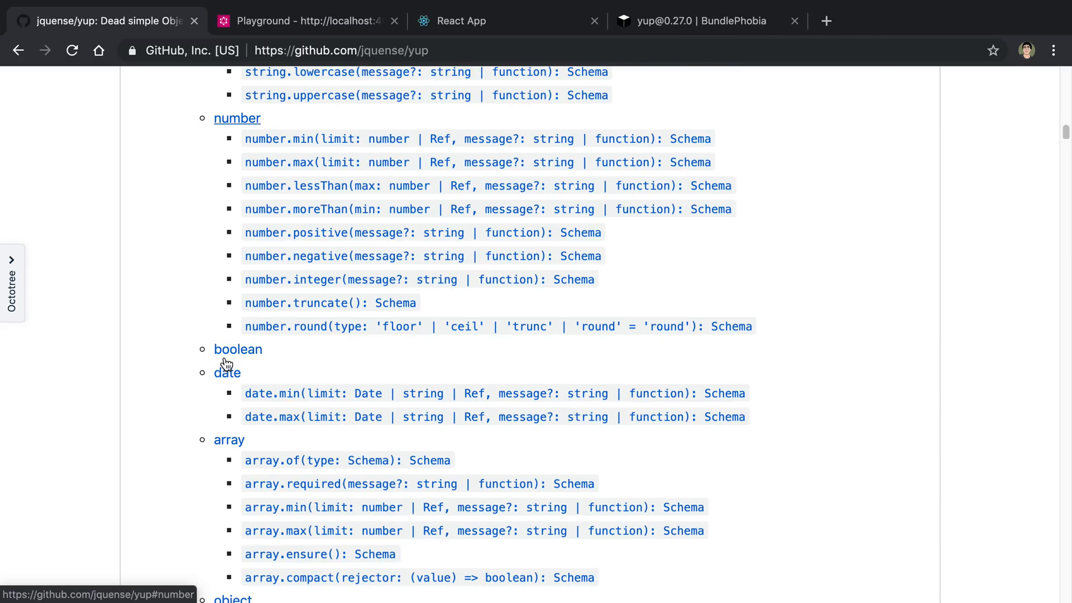
pyautogui.moveTo(377, 326)
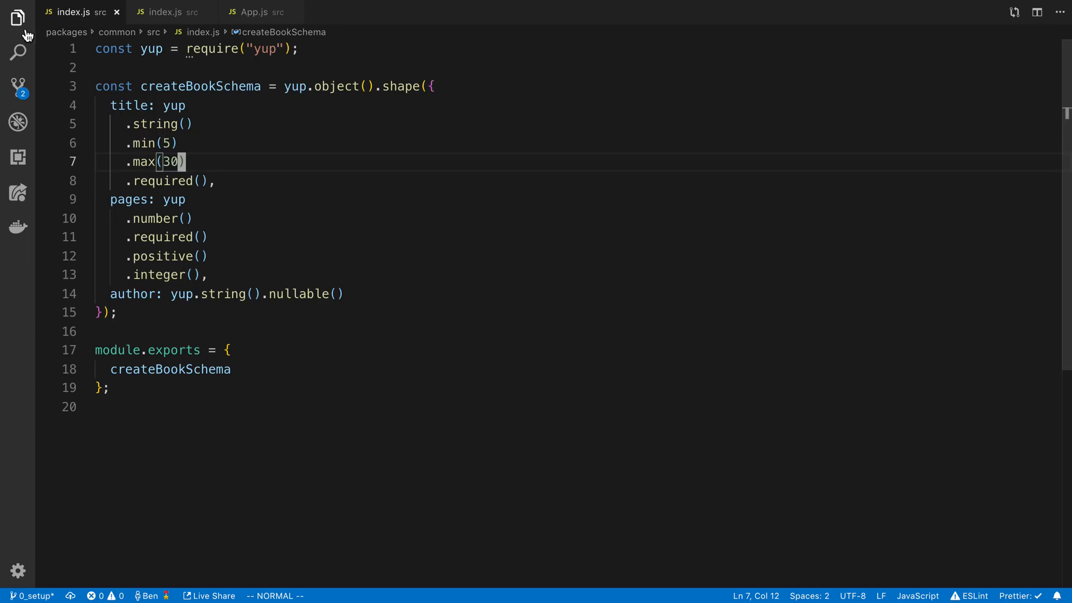
# Show the Explorer file tree and leave the common, server and web packages collapsed.
pyautogui.click(17, 17)
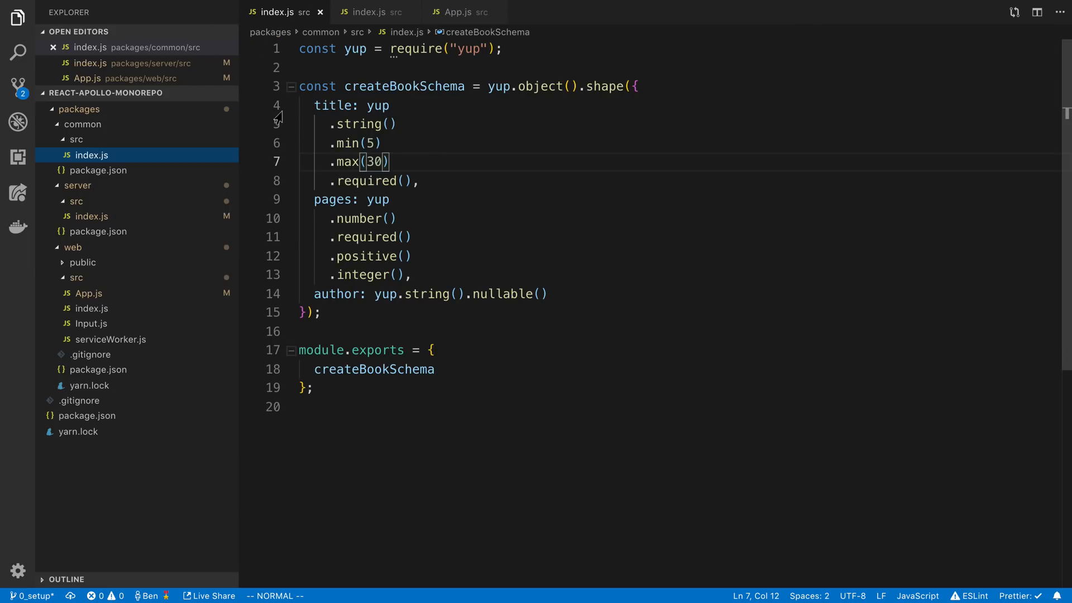
pyautogui.moveTo(457, 197)
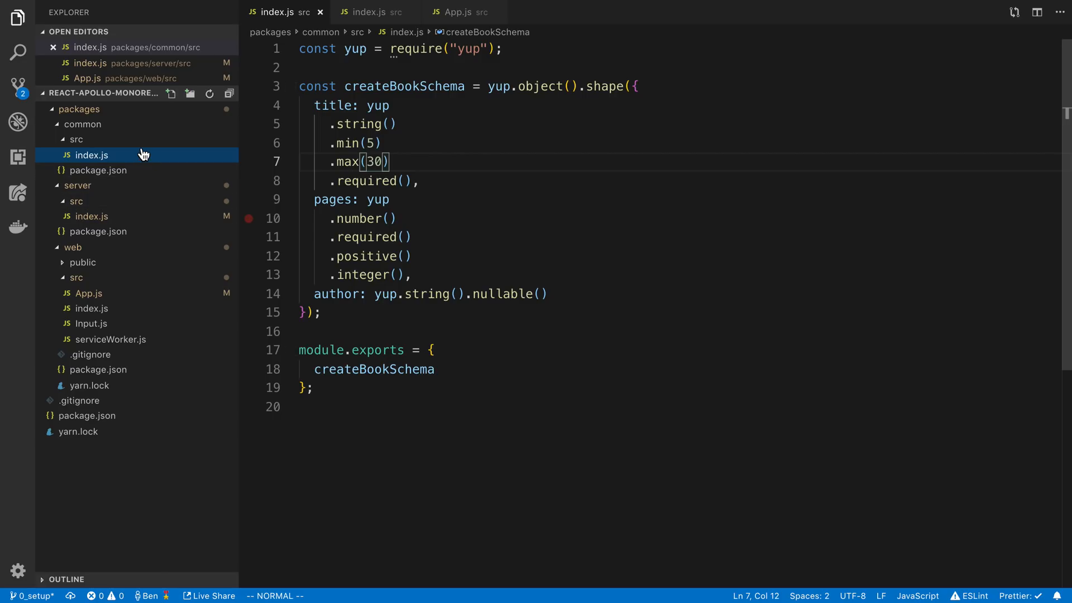
pyautogui.click(81, 124)
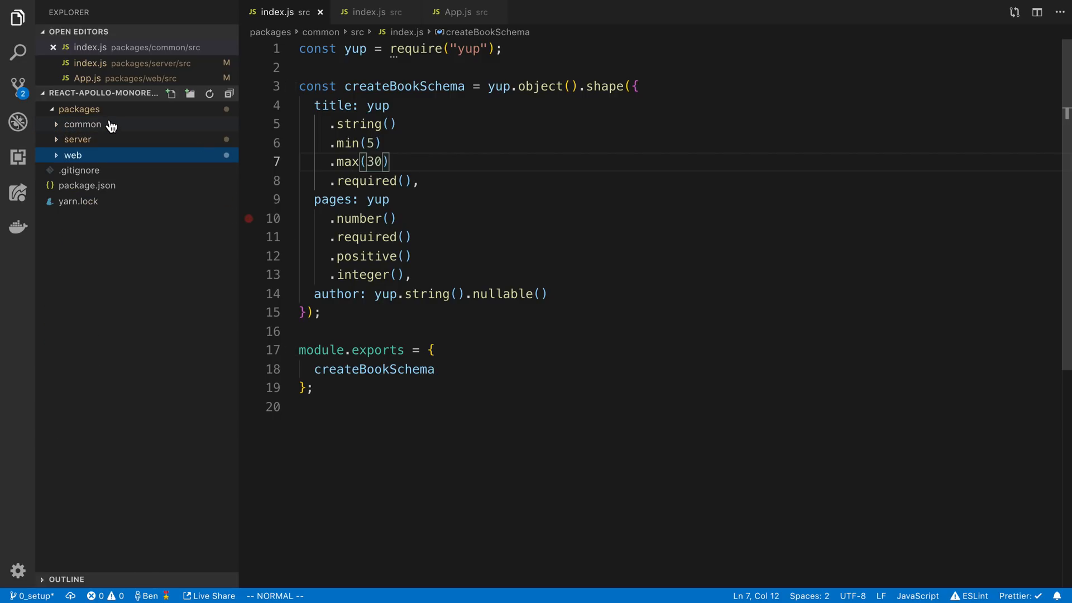
pyautogui.click(82, 123)
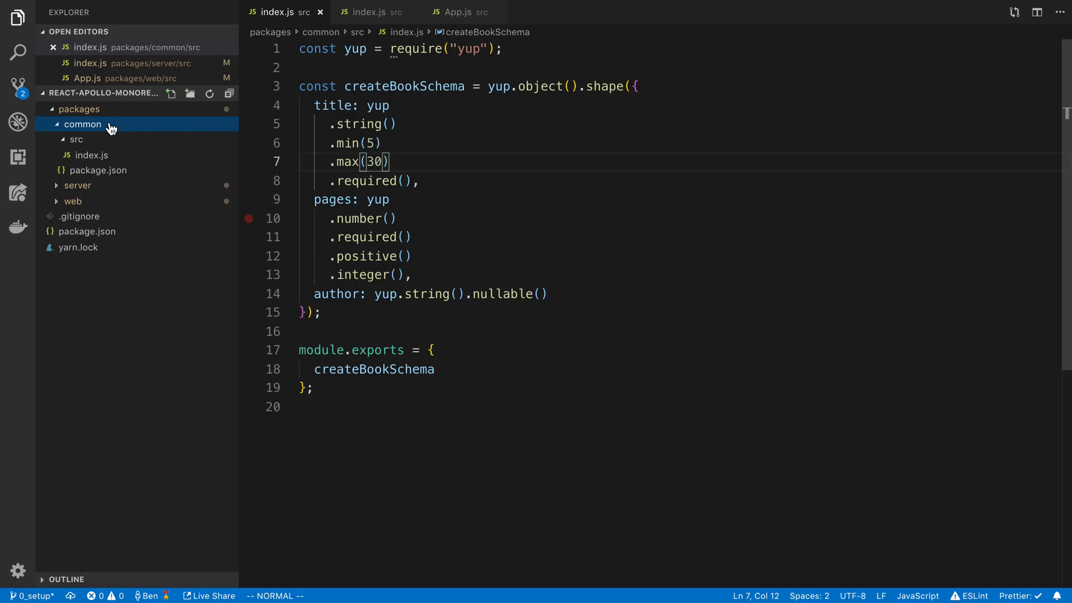
pyautogui.click(82, 124)
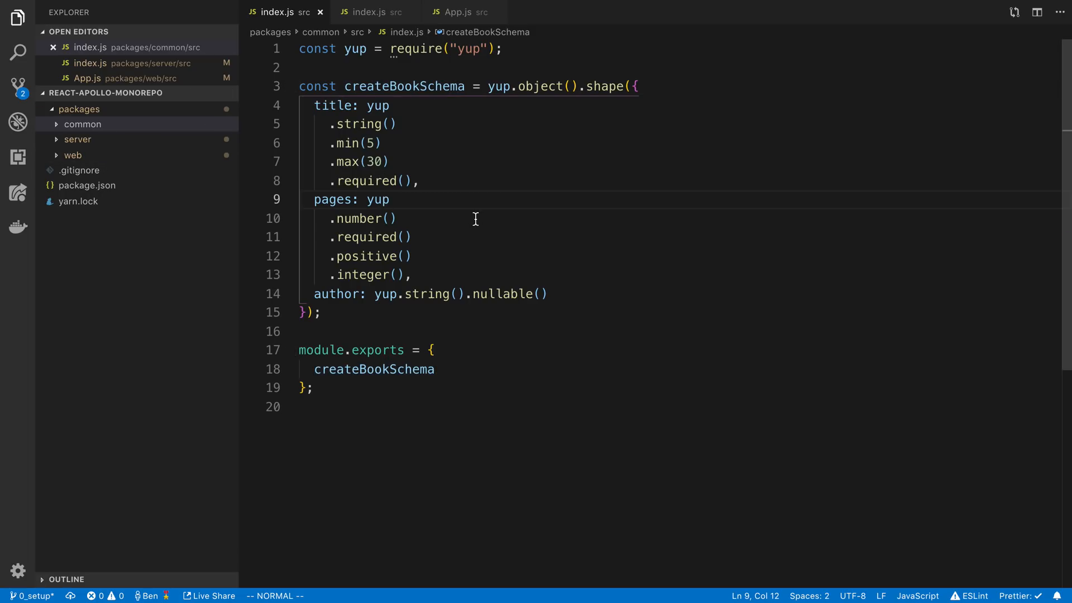
pyautogui.moveTo(424, 118)
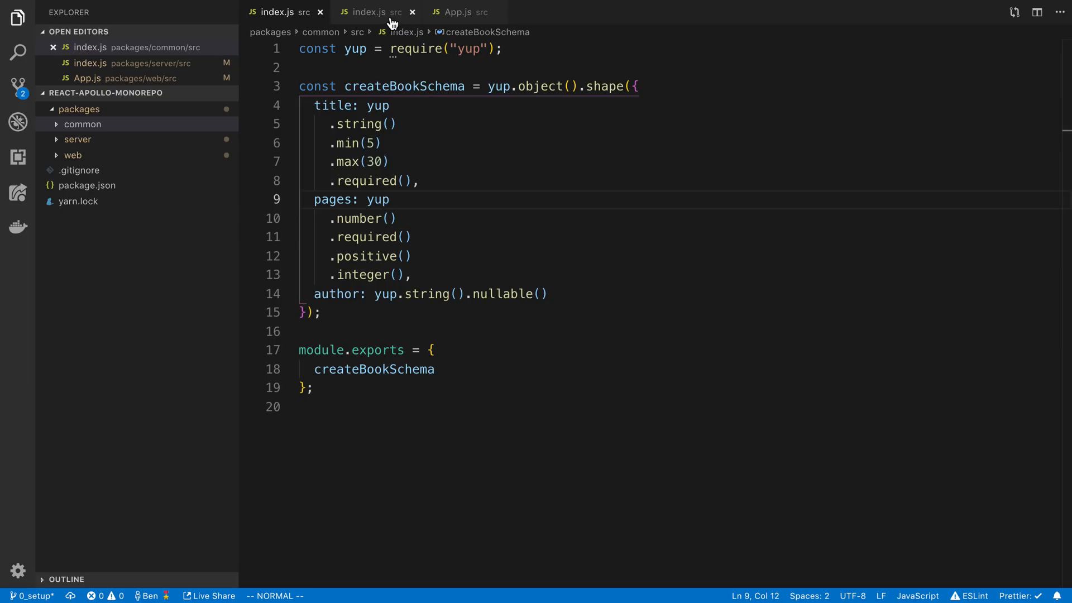
pyautogui.click(373, 12)
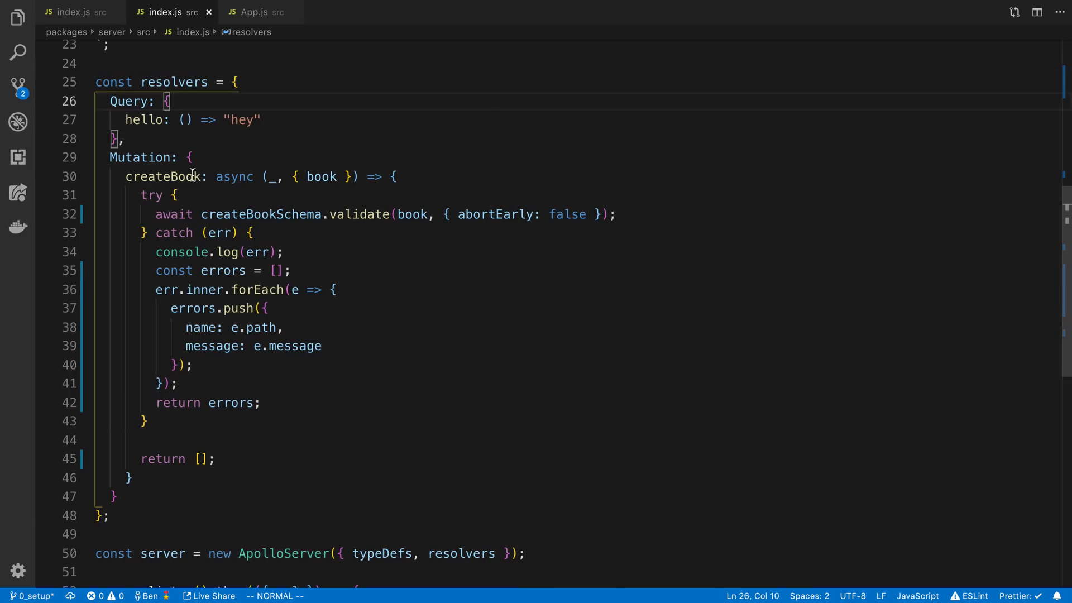
pyautogui.click(515, 156)
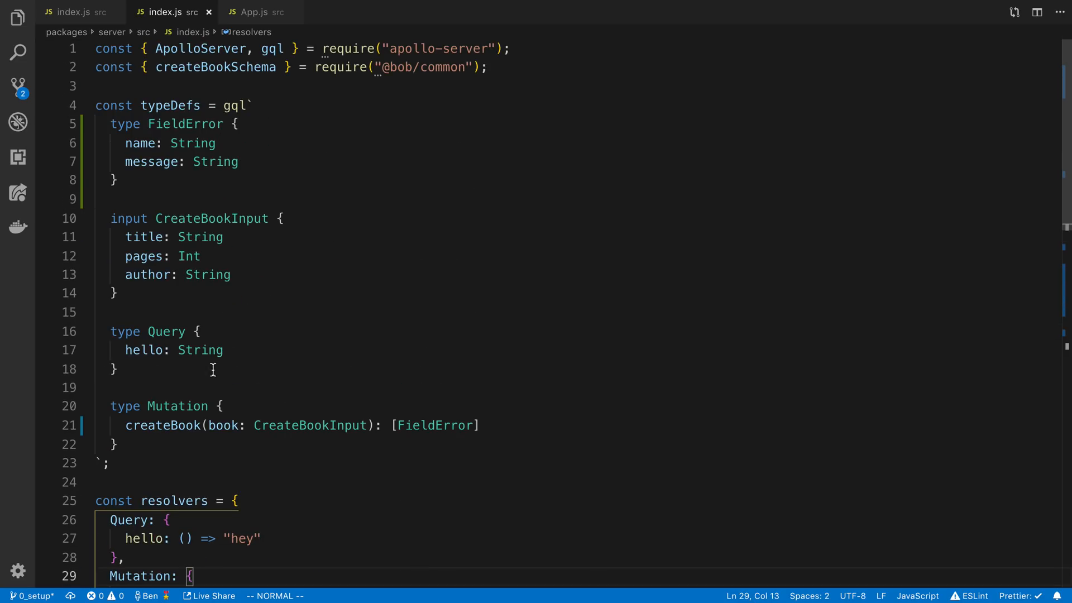
pyautogui.moveTo(126, 424); pyautogui.dragTo(479, 425)
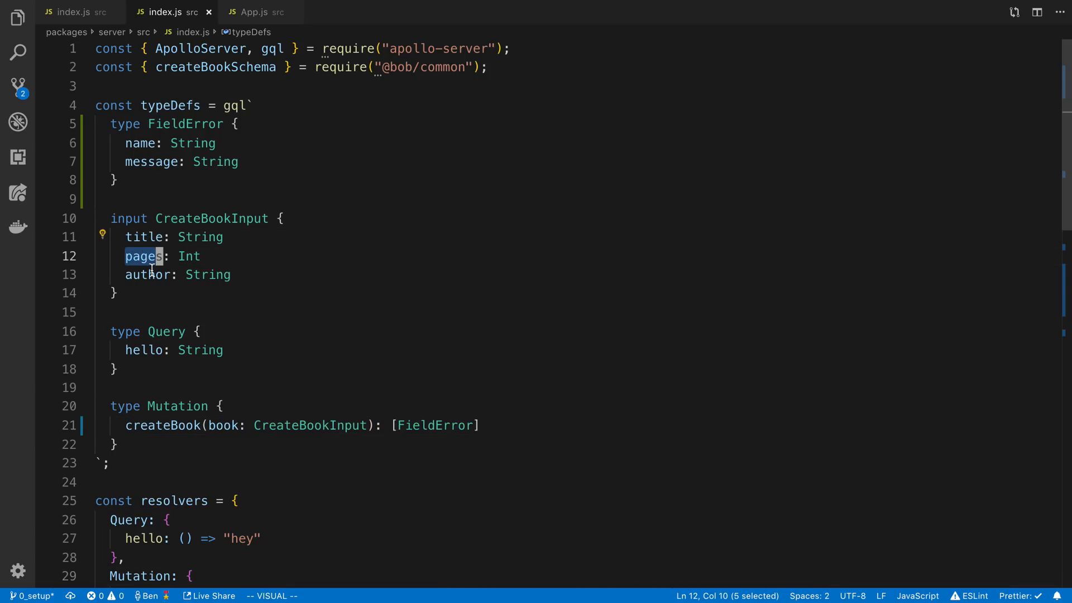
pyautogui.press('Escape')
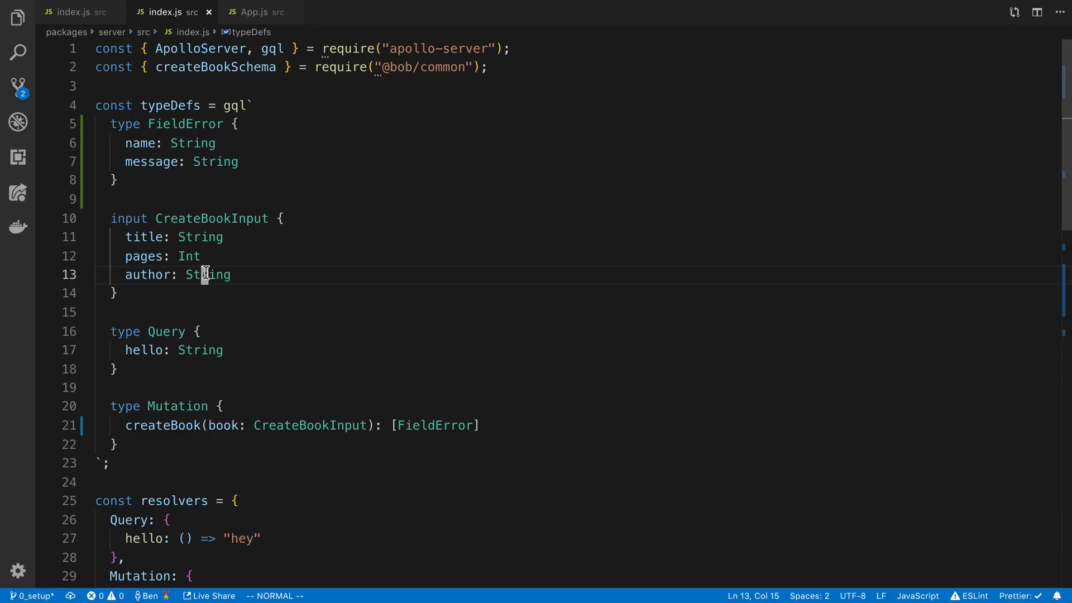
pyautogui.moveTo(415, 289)
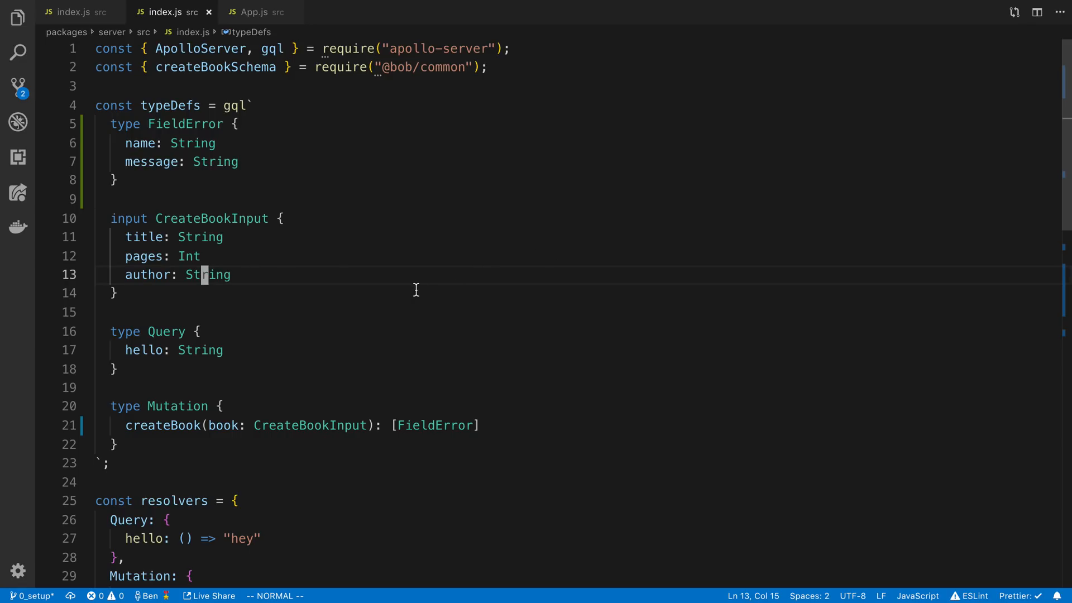
pyautogui.click(77, 12)
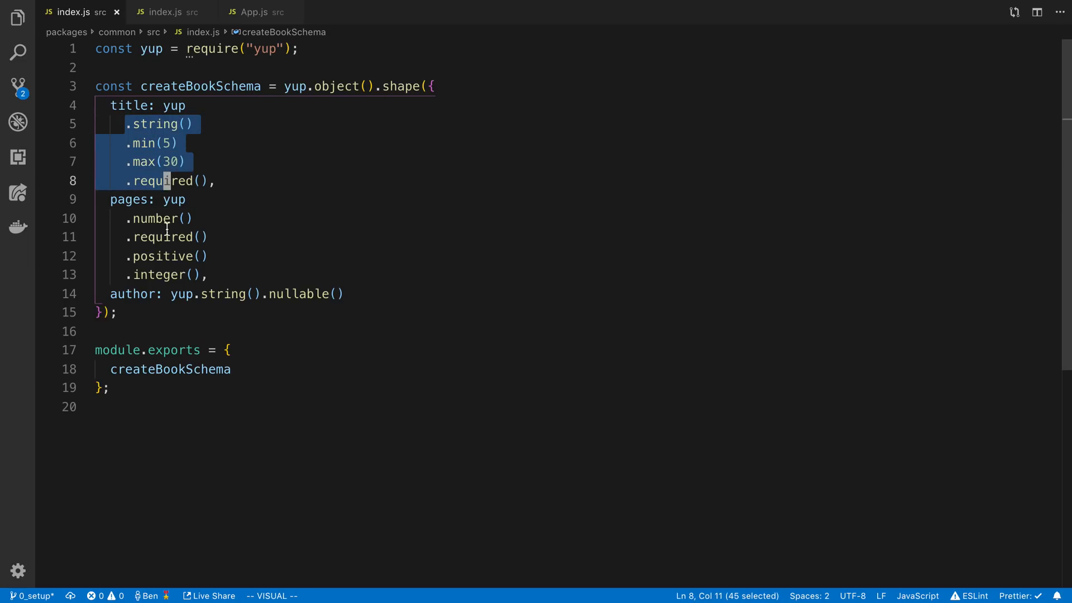
pyautogui.click(168, 11)
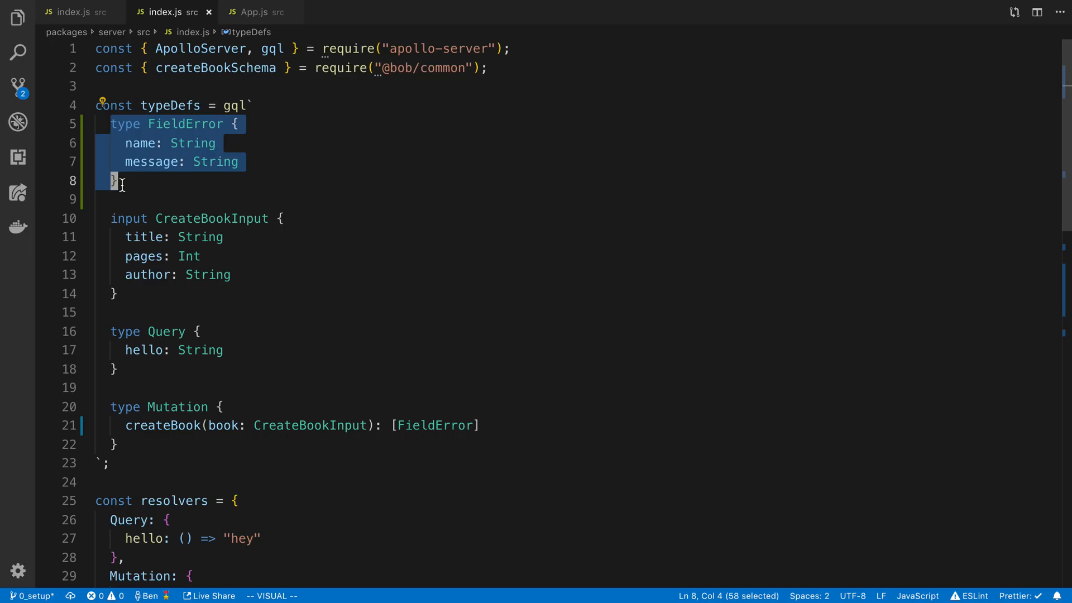
pyautogui.press('Escape')
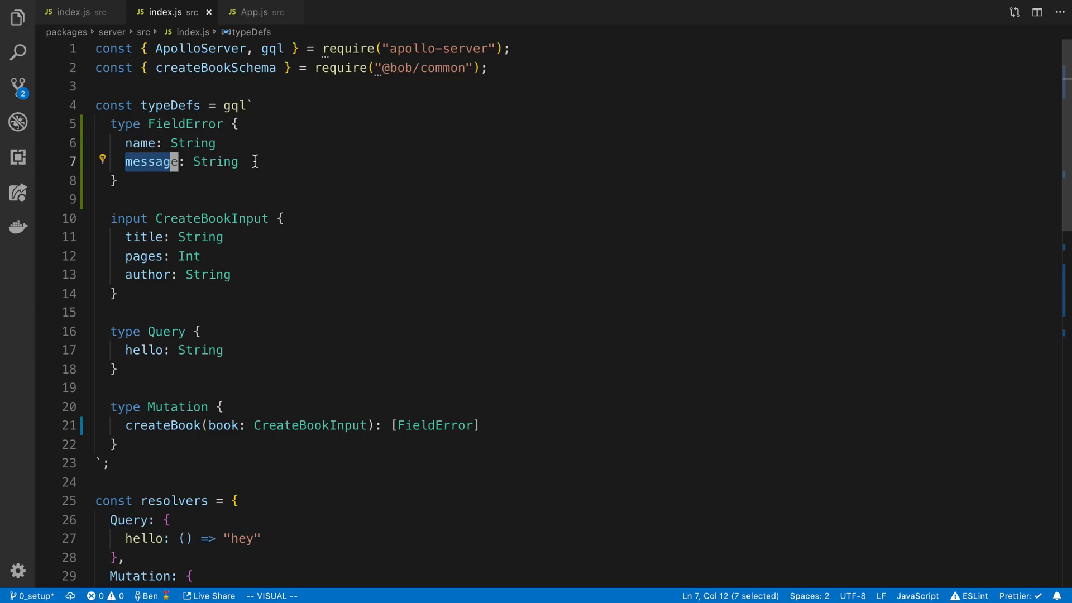
# Review the createBook resolver's FieldError return type and its shared createBookSchema import.
pyautogui.scroll(-3)
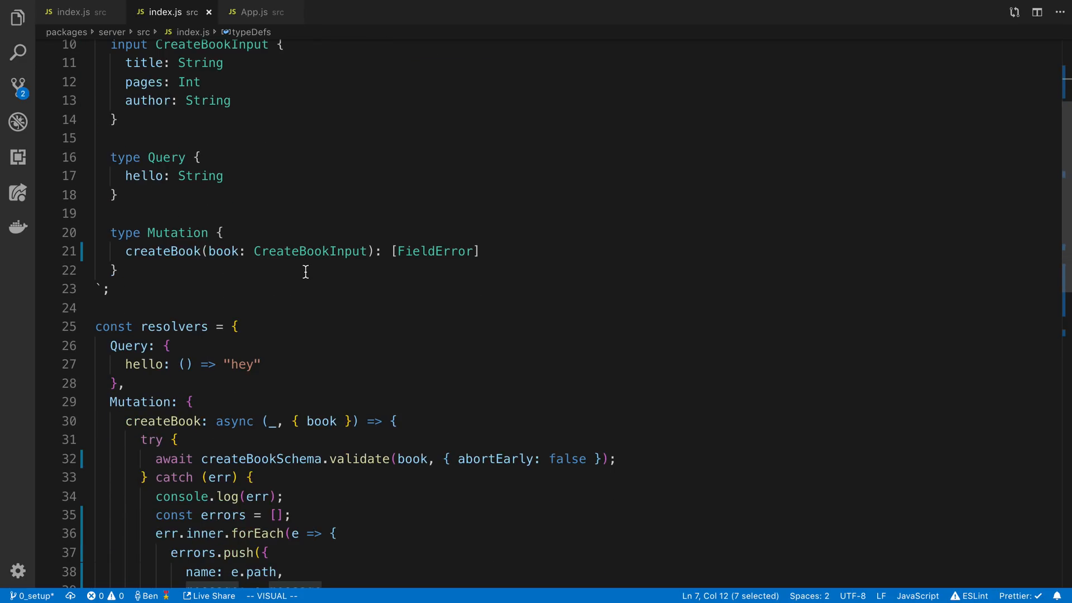
pyautogui.doubleClick(433, 251)
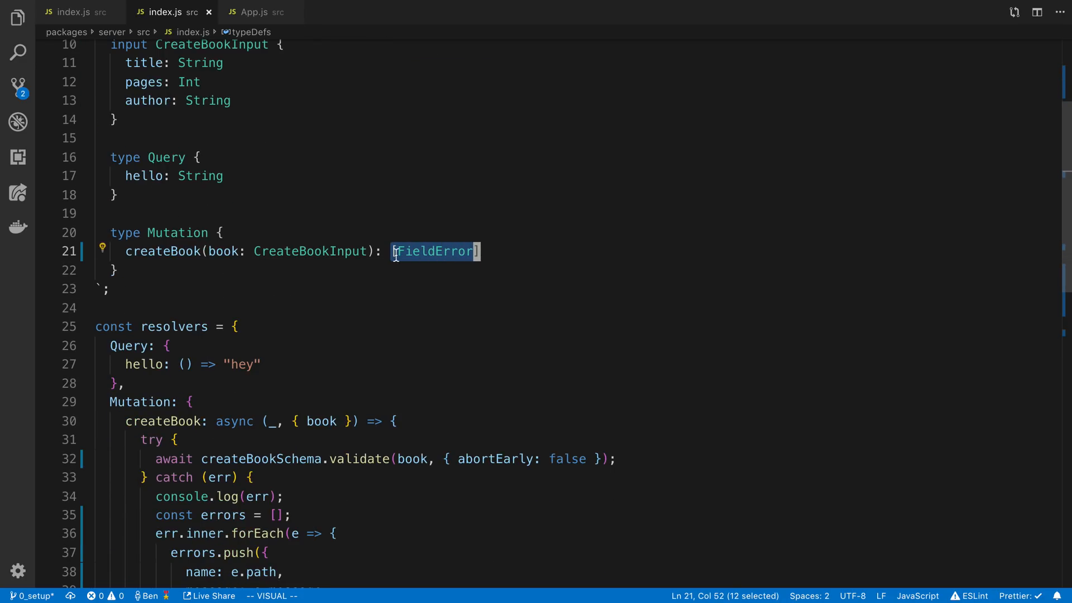
pyautogui.doubleClick(305, 251)
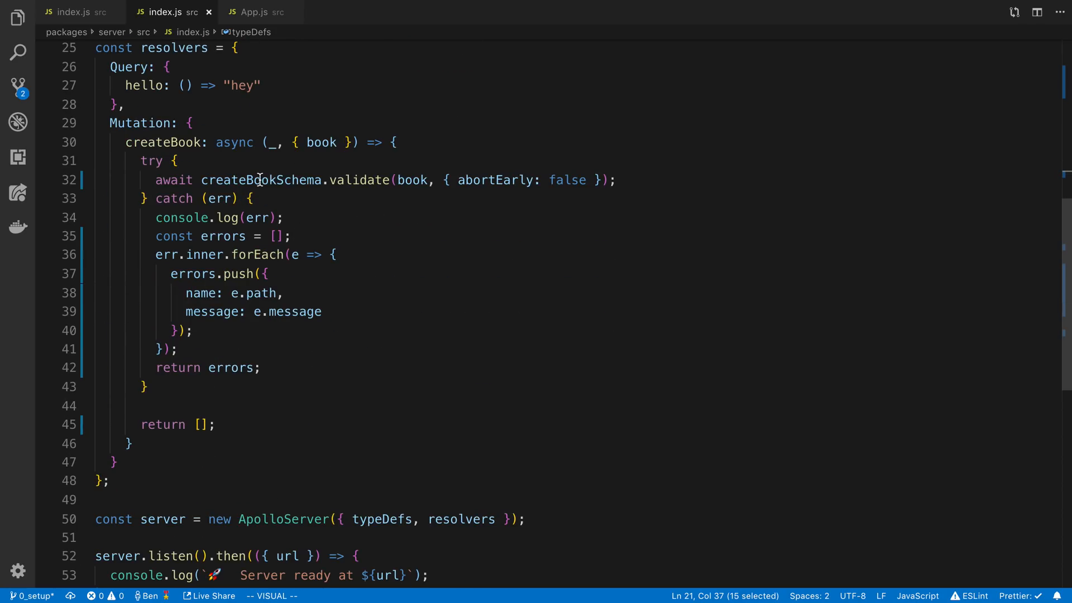
pyautogui.doubleClick(261, 178)
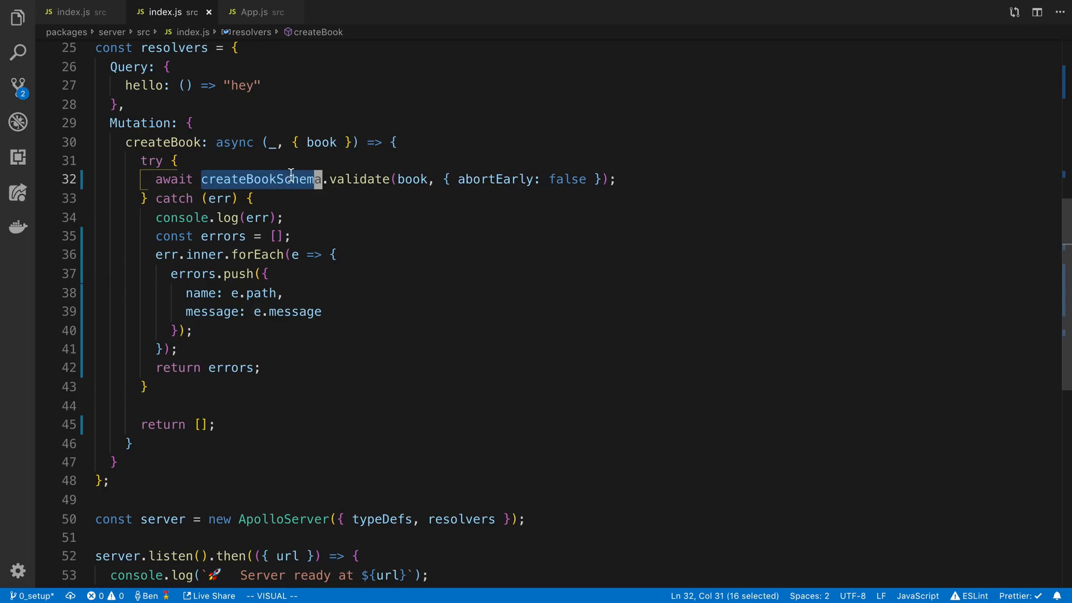
pyautogui.press('Escape')
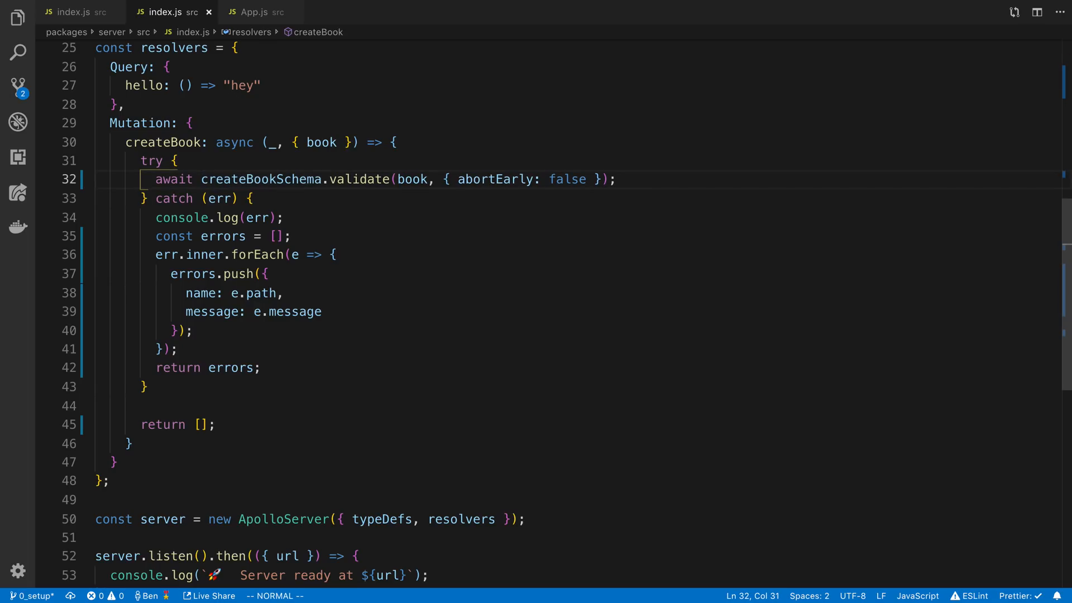
pyautogui.doubleClick(258, 179)
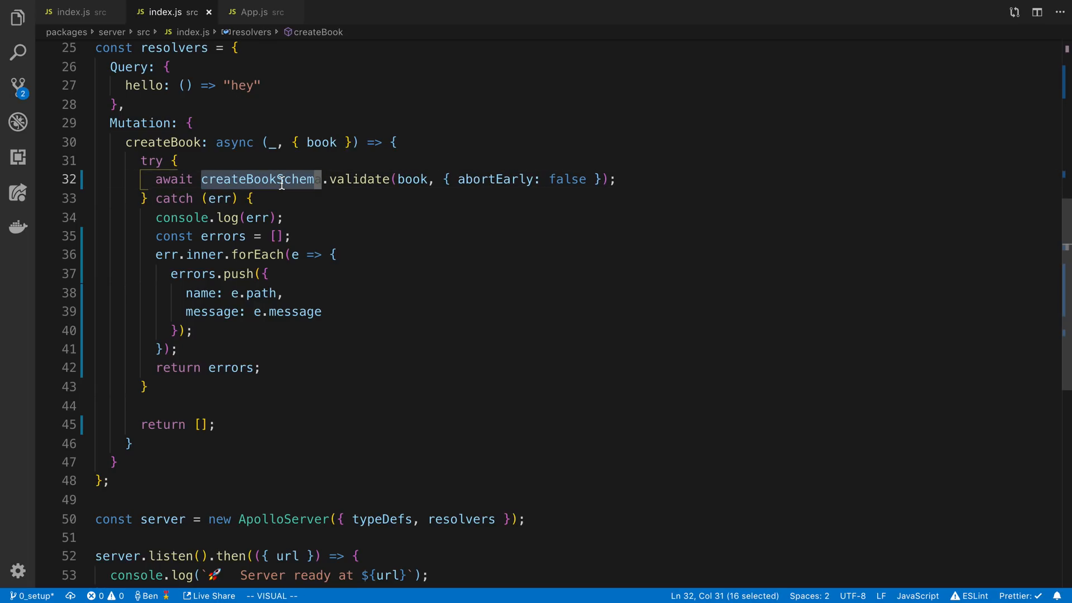
pyautogui.click(164, 11)
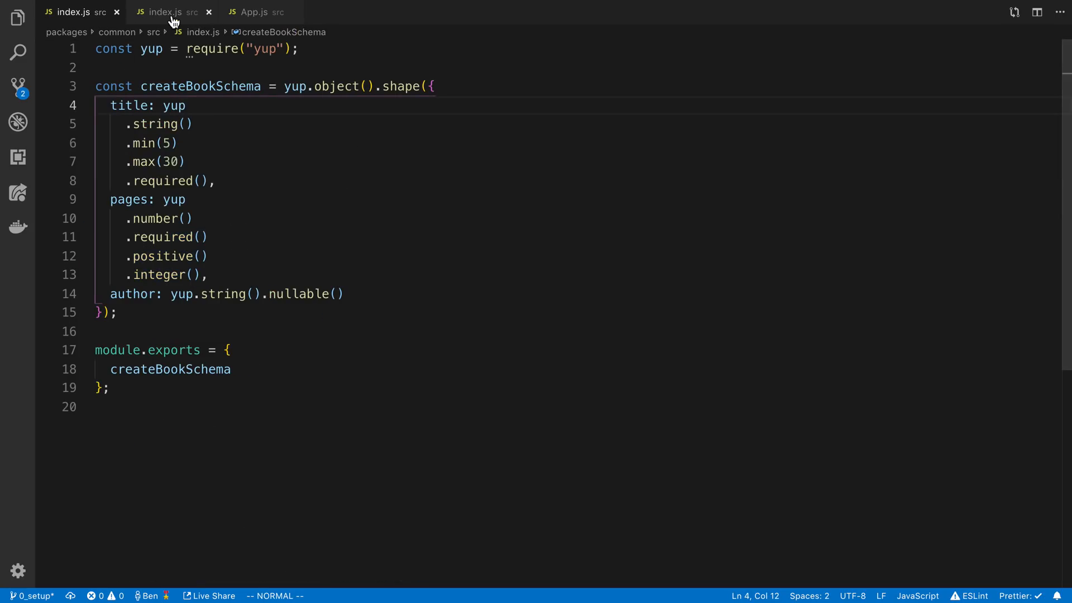
pyautogui.click(164, 12)
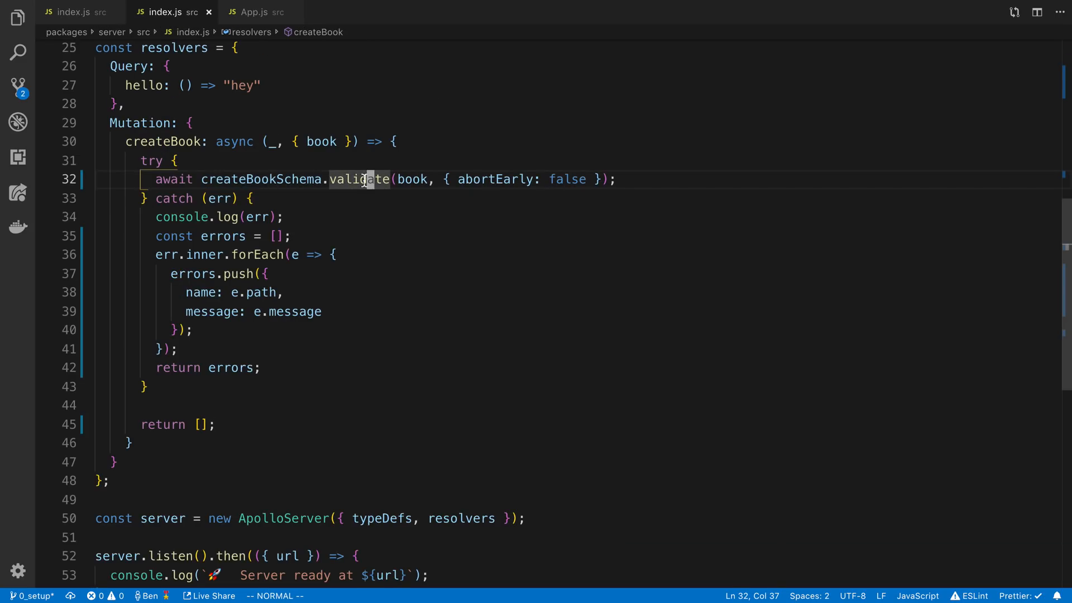
# Briefly rename validate to validateSync on the book argument, then revert to the awaited validate.
pyautogui.write('Sync')
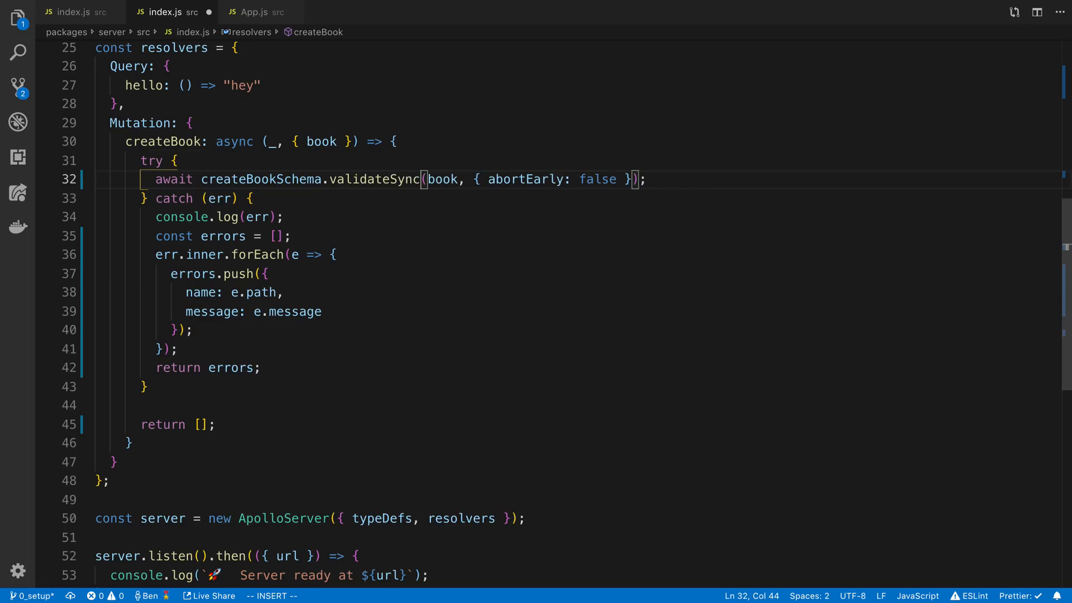
pyautogui.moveTo(390, 179)
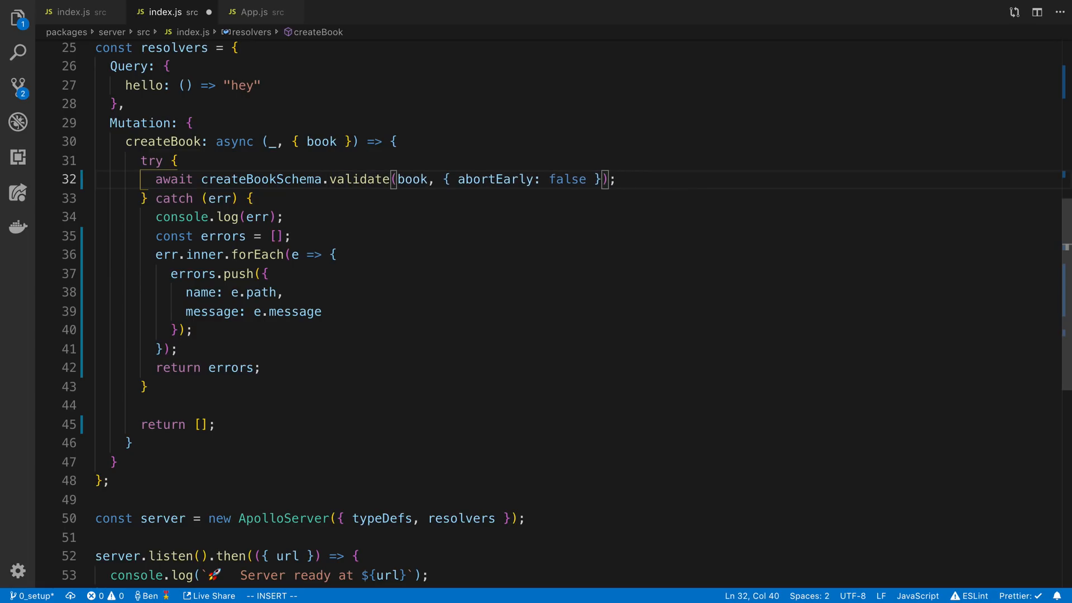
pyautogui.doubleClick(267, 179)
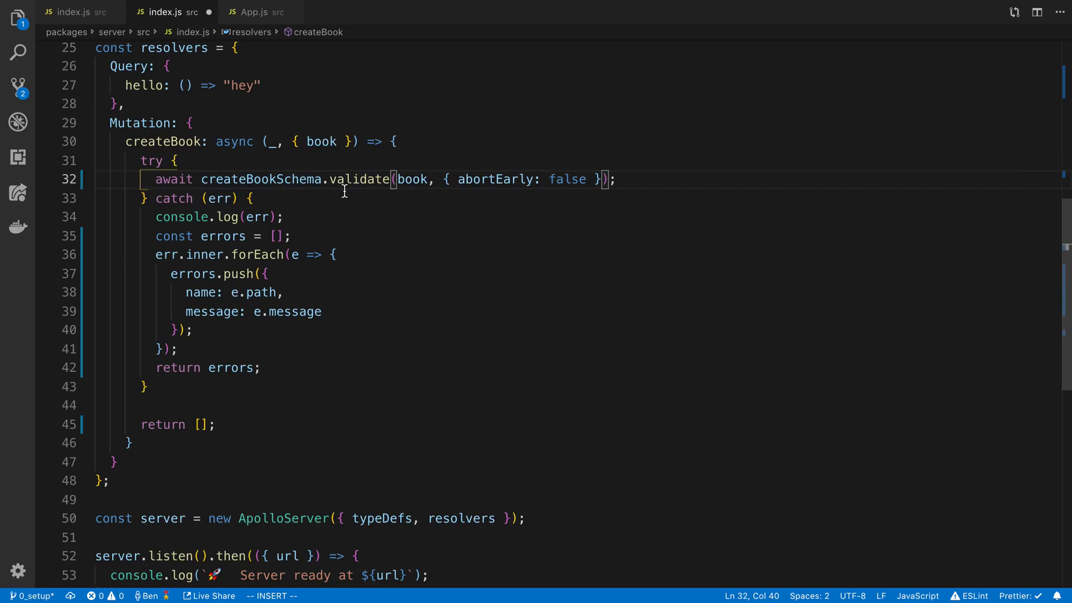
pyautogui.moveTo(201, 178); pyautogui.dragTo(391, 179)
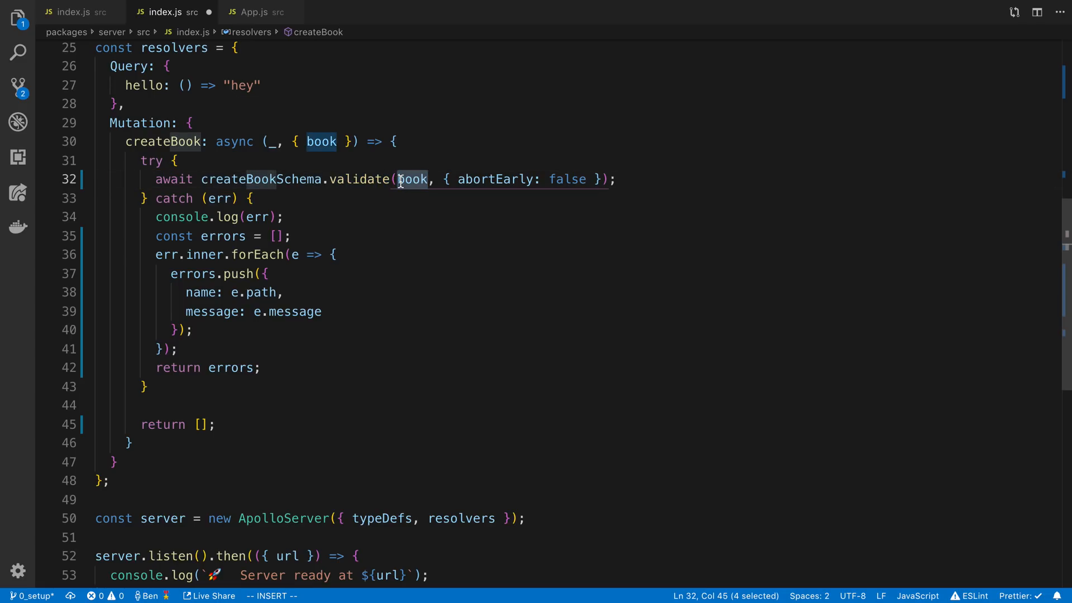
pyautogui.doubleClick(322, 142)
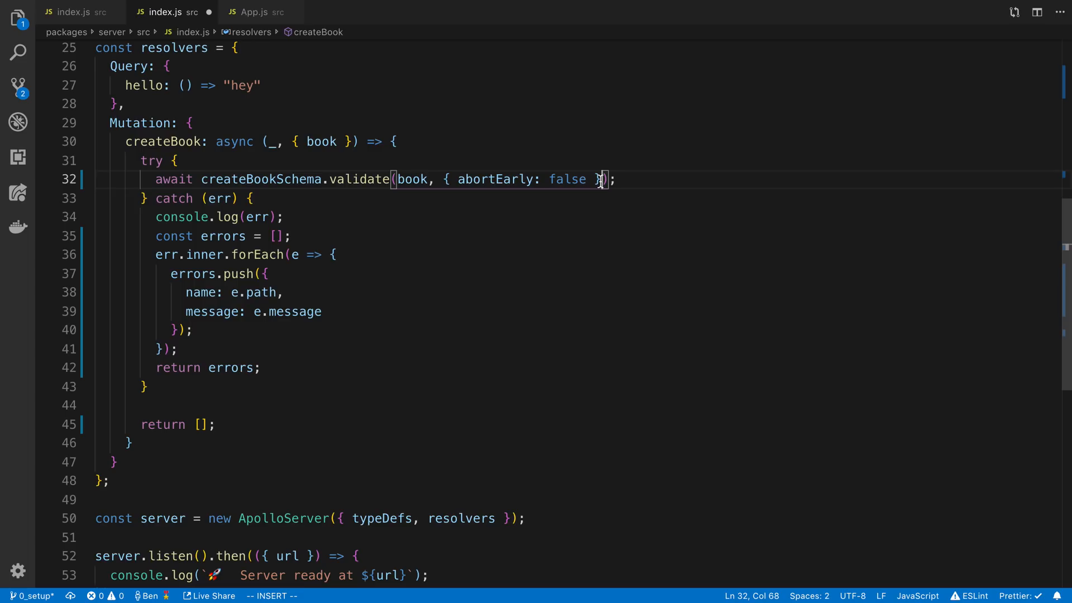
pyautogui.click(253, 199)
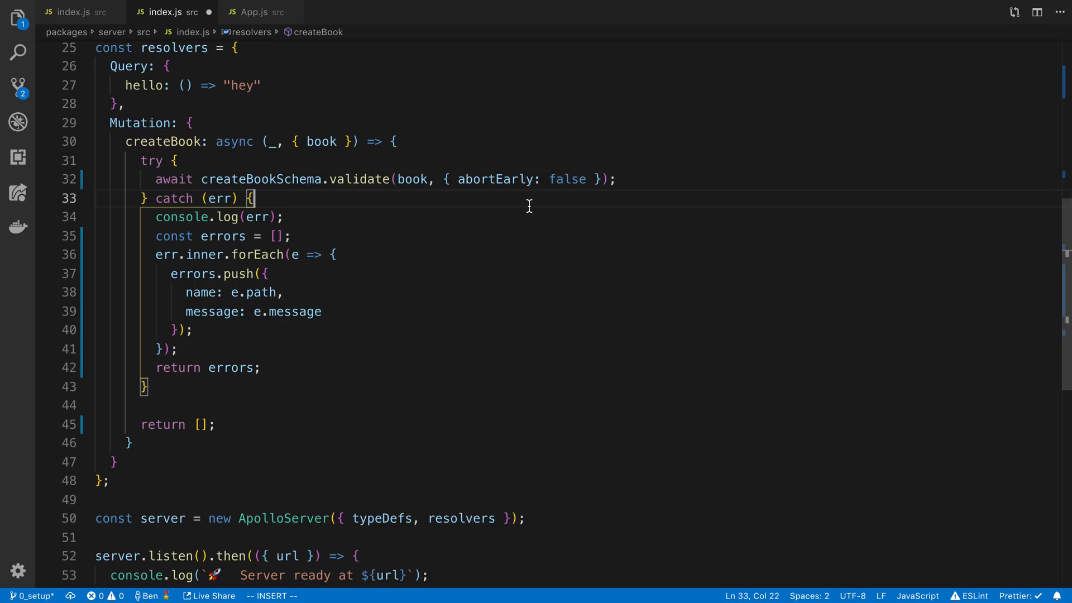
pyautogui.moveTo(593, 191)
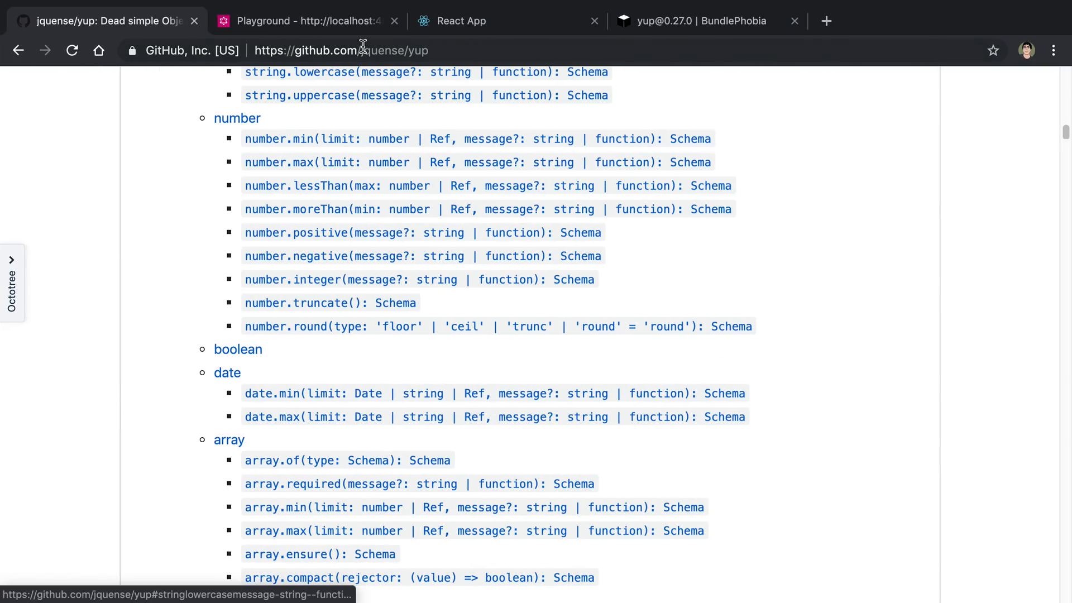
# Run the createBook mutation in GraphQL Playground and read the three title and pages errors.
pyautogui.click(303, 20)
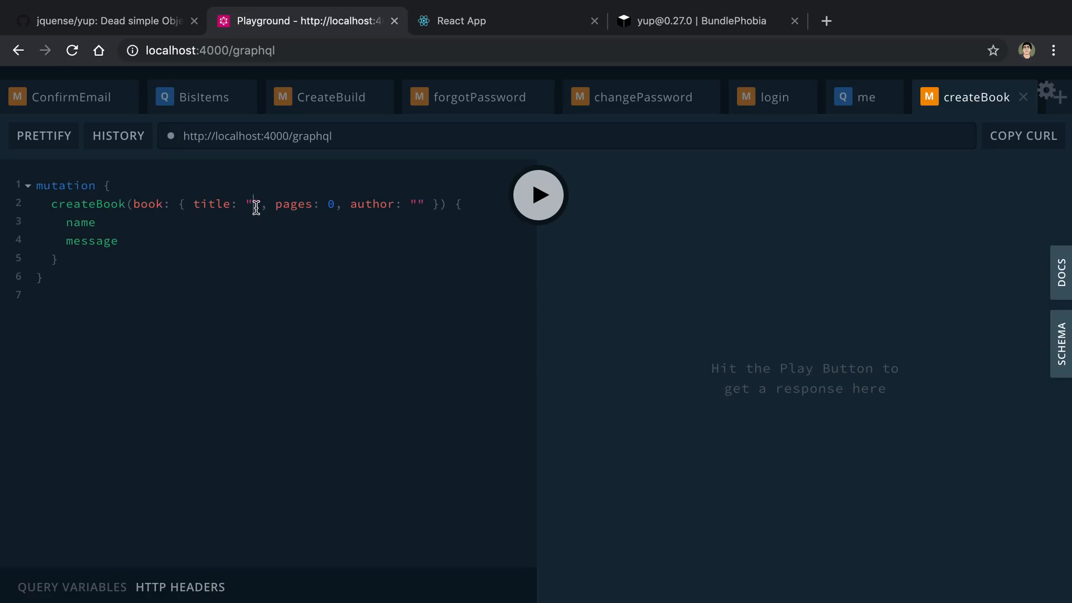
pyautogui.click(538, 194)
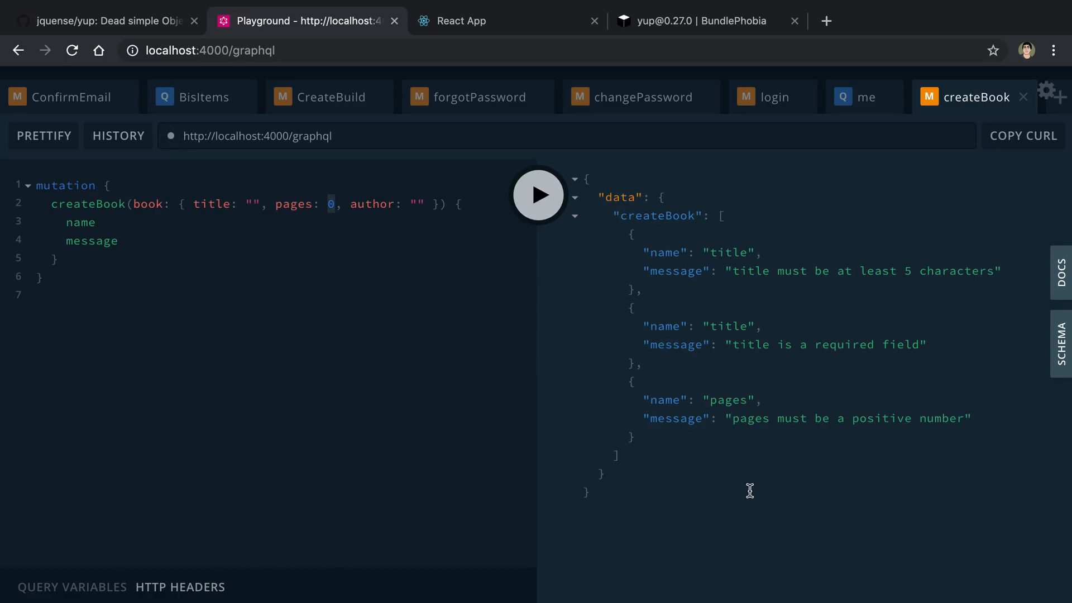
pyautogui.moveTo(766, 320)
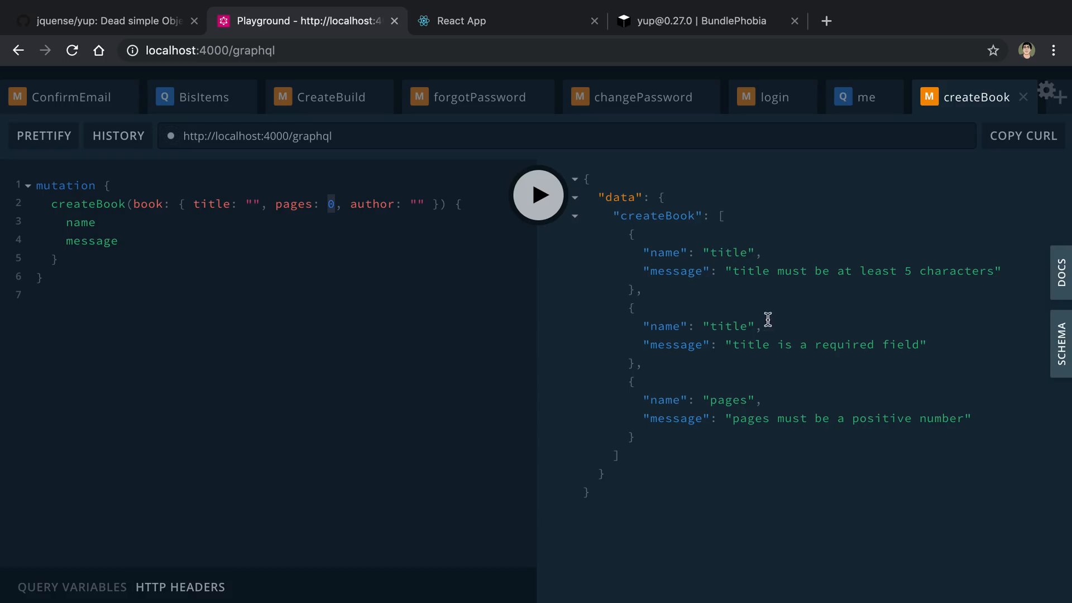
pyautogui.moveTo(900, 273)
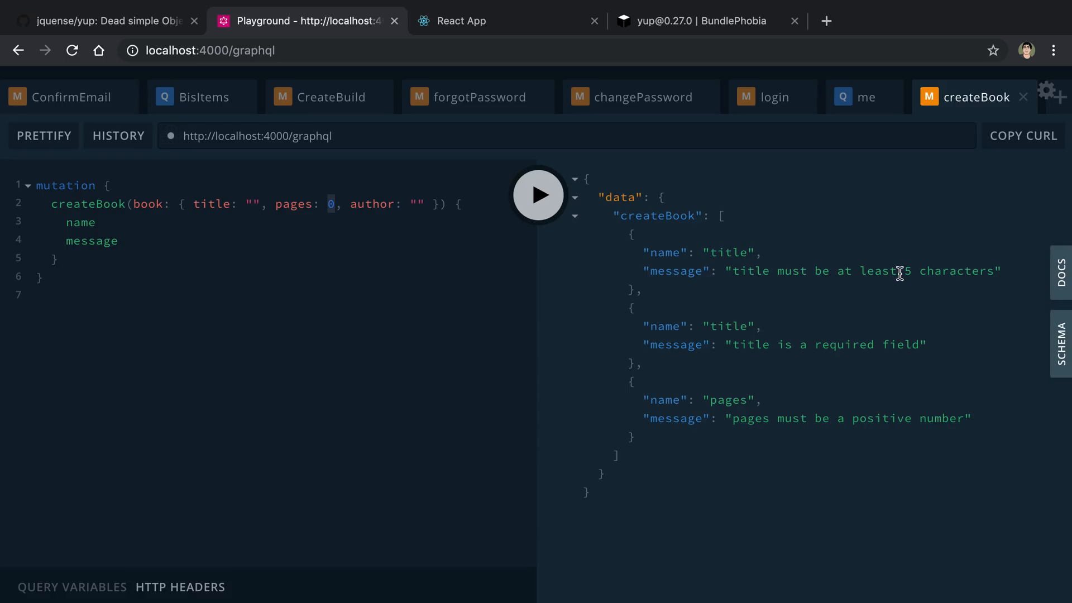
pyautogui.doubleClick(844, 345)
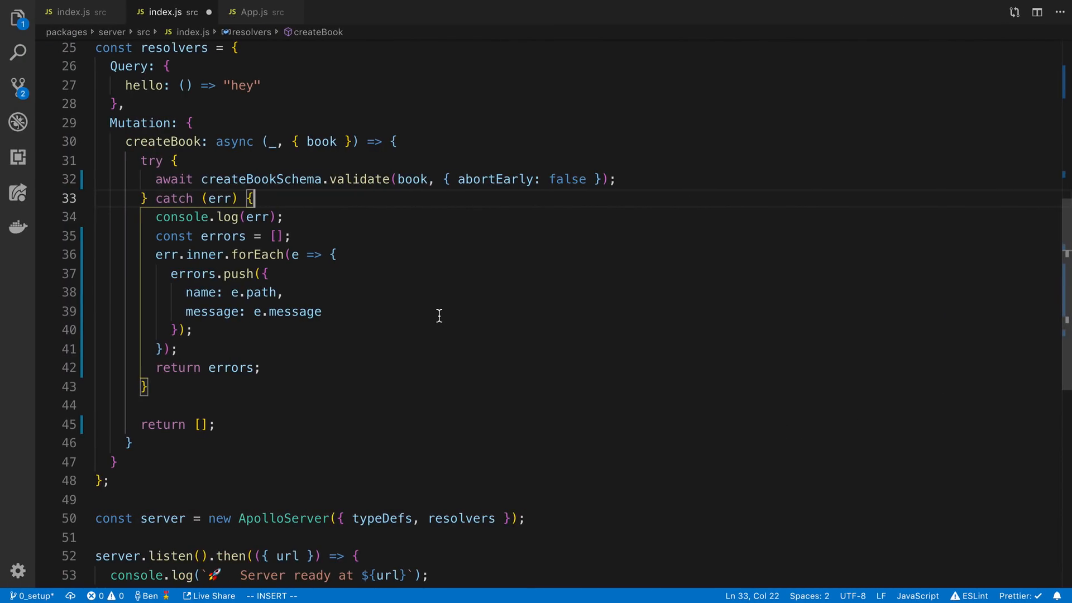
# Review the catch block mapping each err.inner path and message into the returned errors list.
pyautogui.scroll(3)
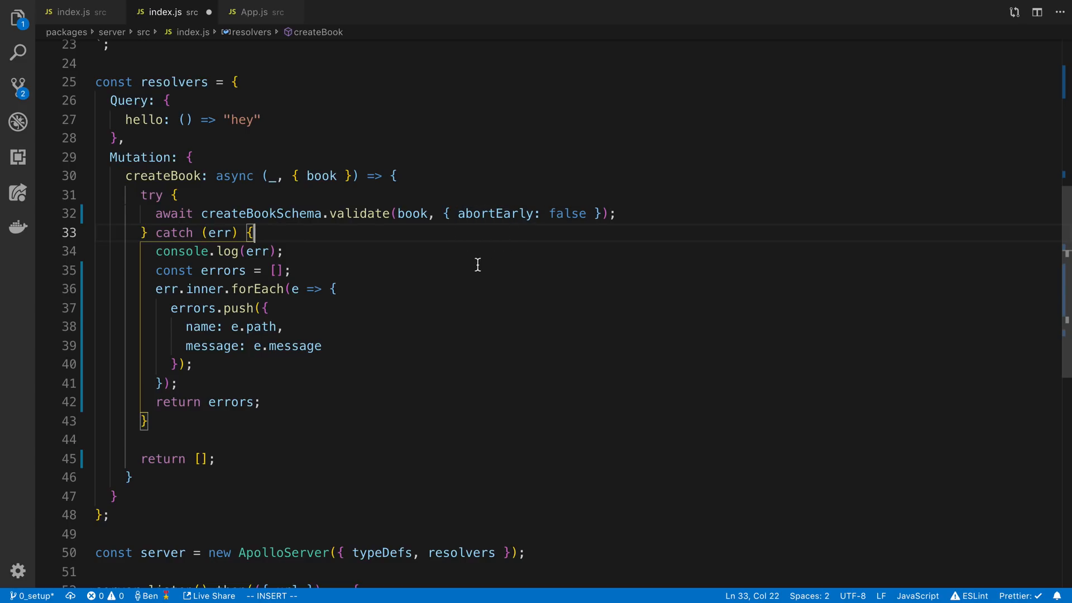
pyautogui.click(284, 251)
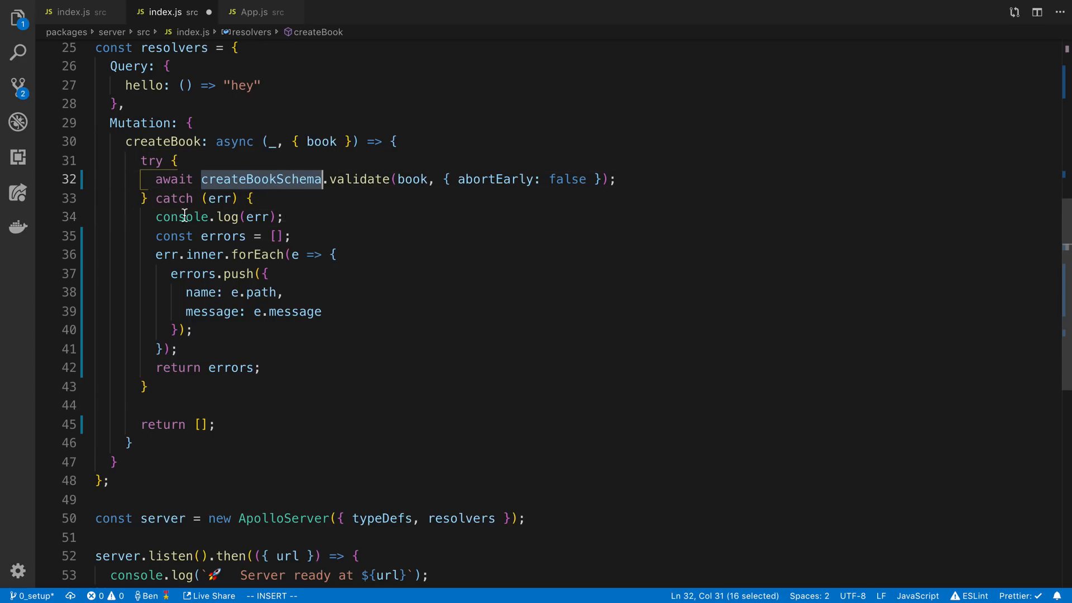
pyautogui.click(217, 199)
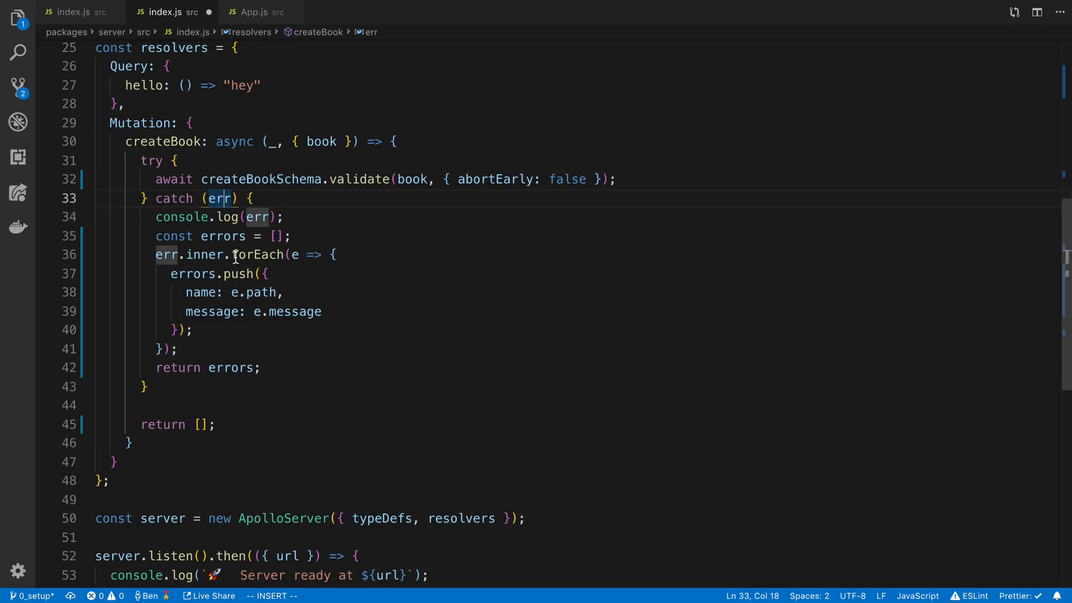
pyautogui.click(197, 255)
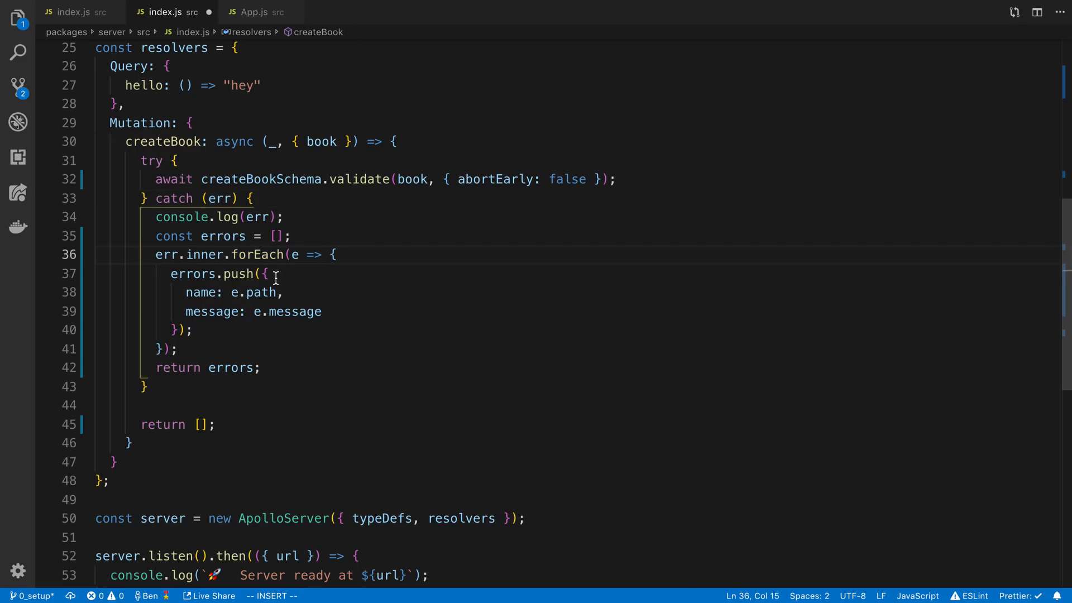
pyautogui.doubleClick(295, 311)
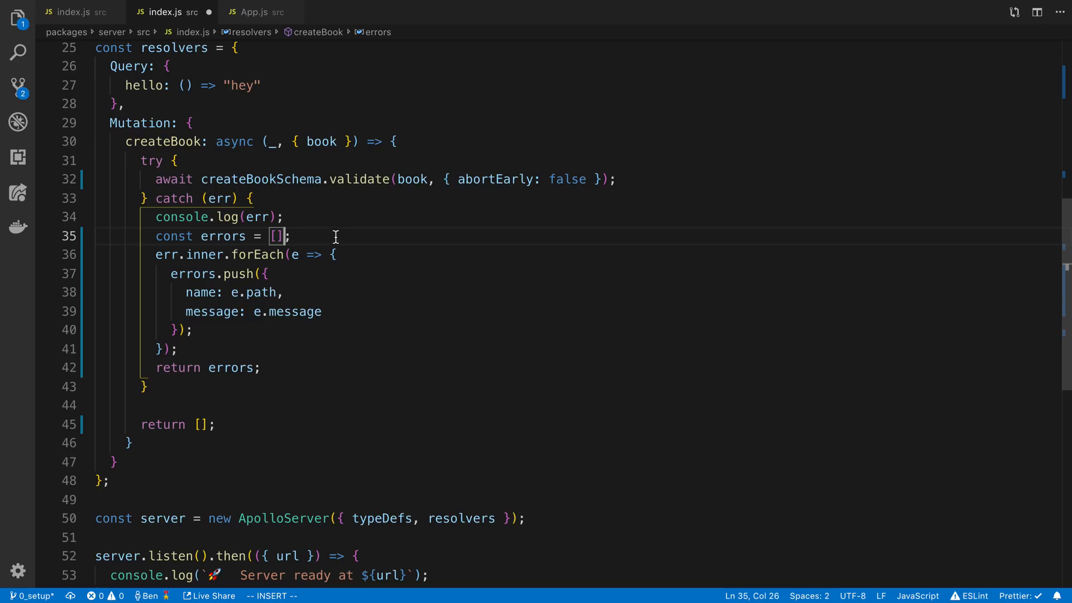
pyautogui.doubleClick(412, 179)
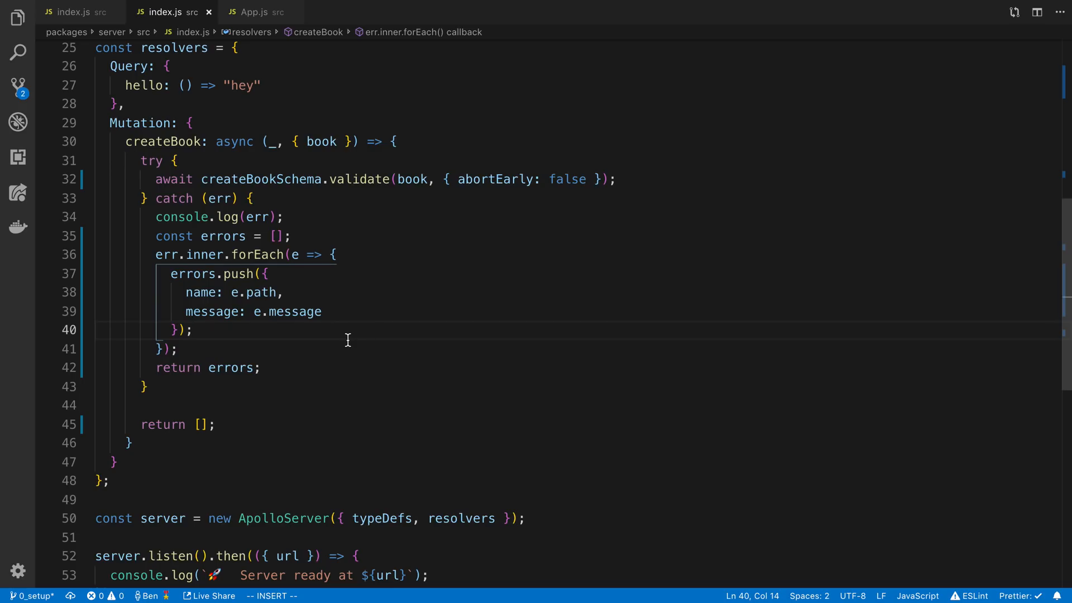
pyautogui.click(260, 11)
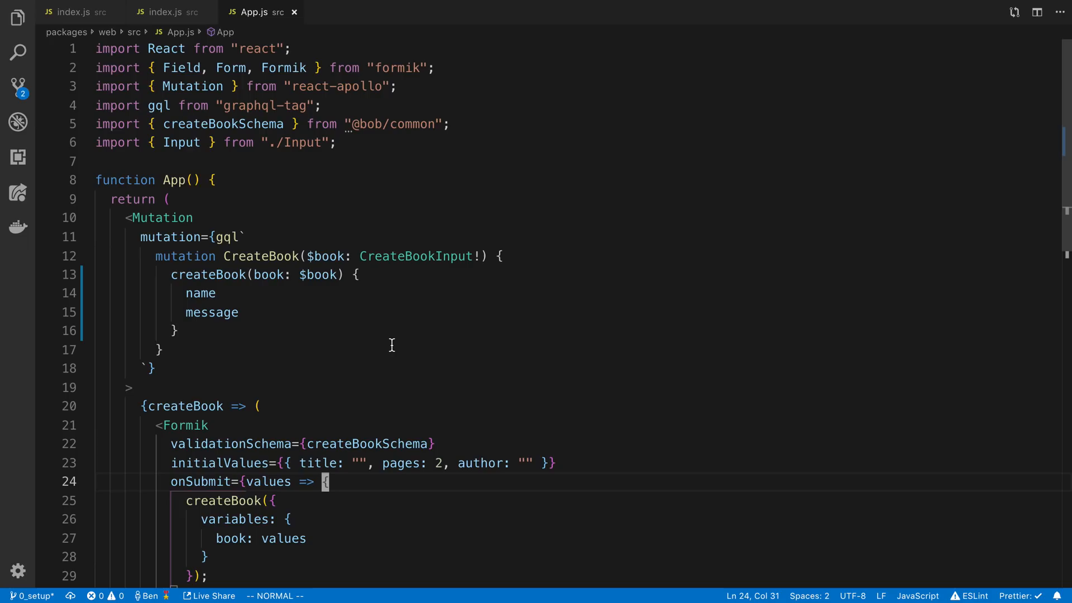
pyautogui.moveTo(390, 351)
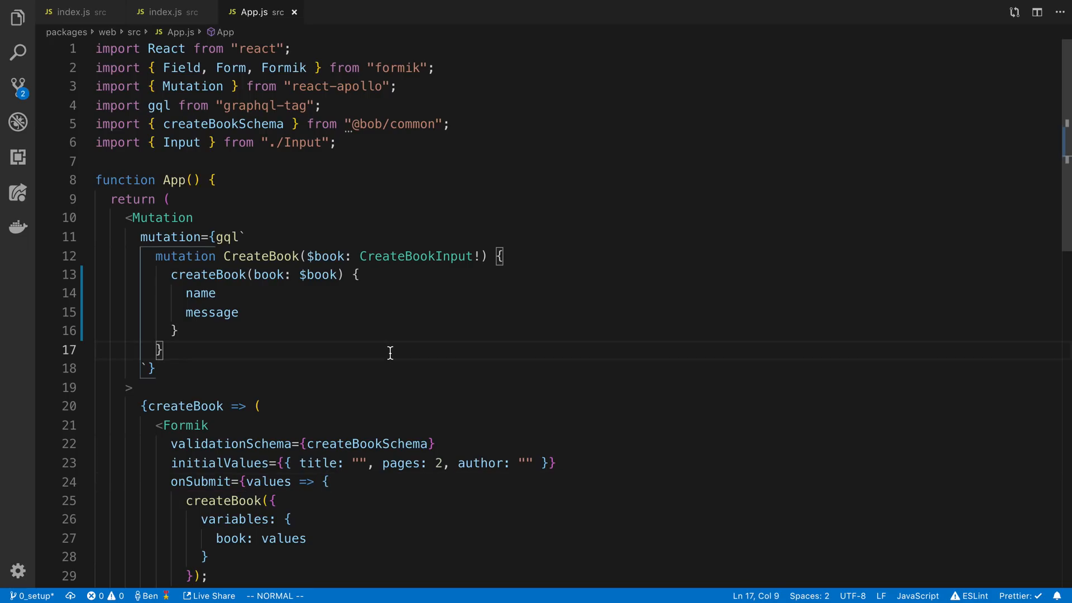
# Compare App.js's Formik form with the resolver's forEach error-collecting loop, without edits.
pyautogui.scroll(-3)
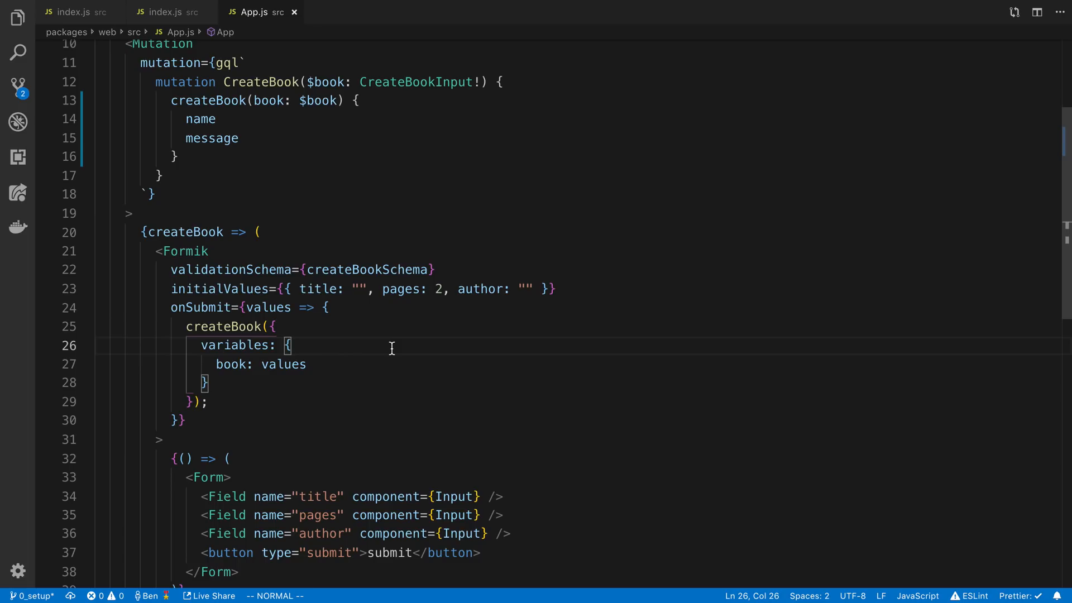
pyautogui.moveTo(392, 354)
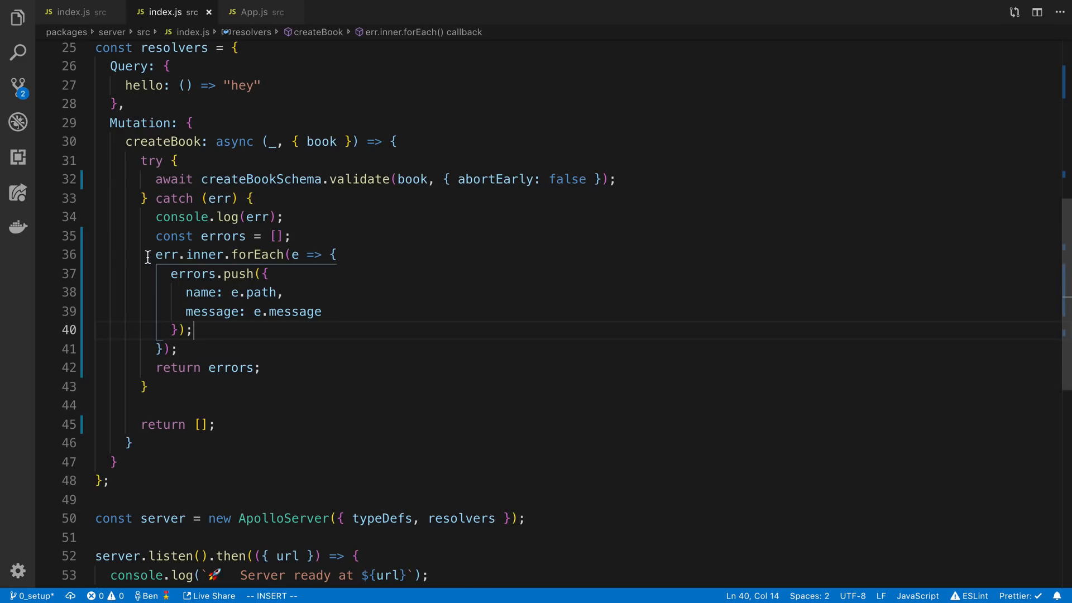
pyautogui.moveTo(157, 254); pyautogui.dragTo(176, 348)
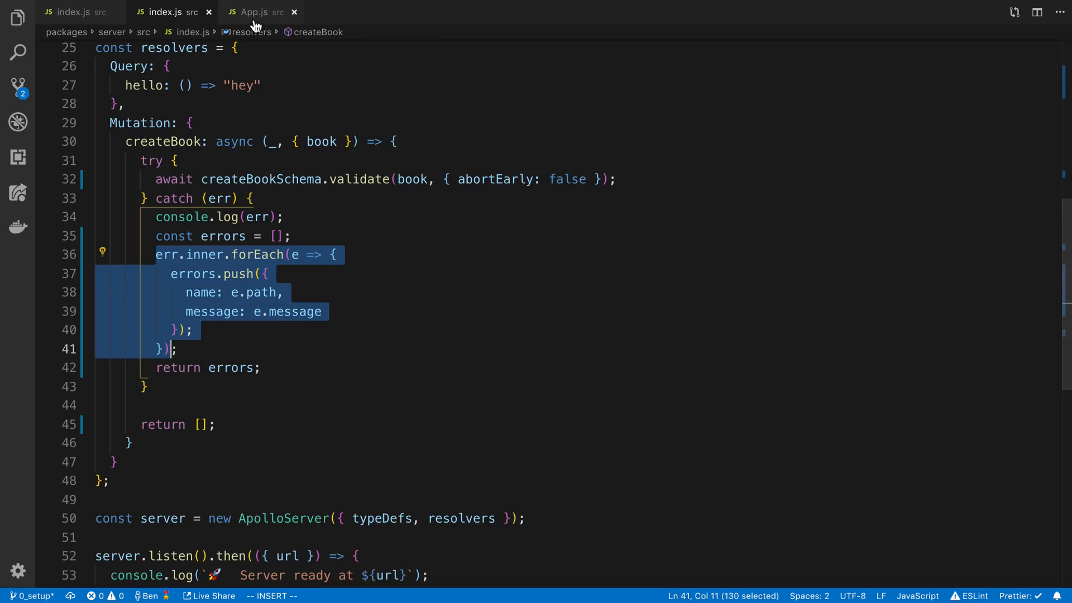
pyautogui.click(260, 12)
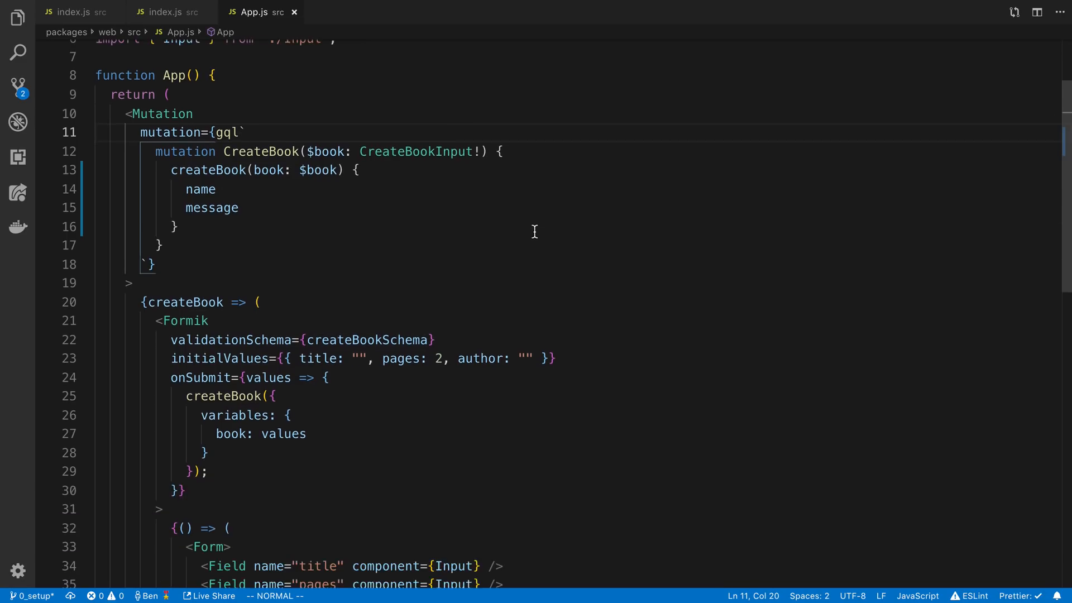
pyautogui.scroll(-3)
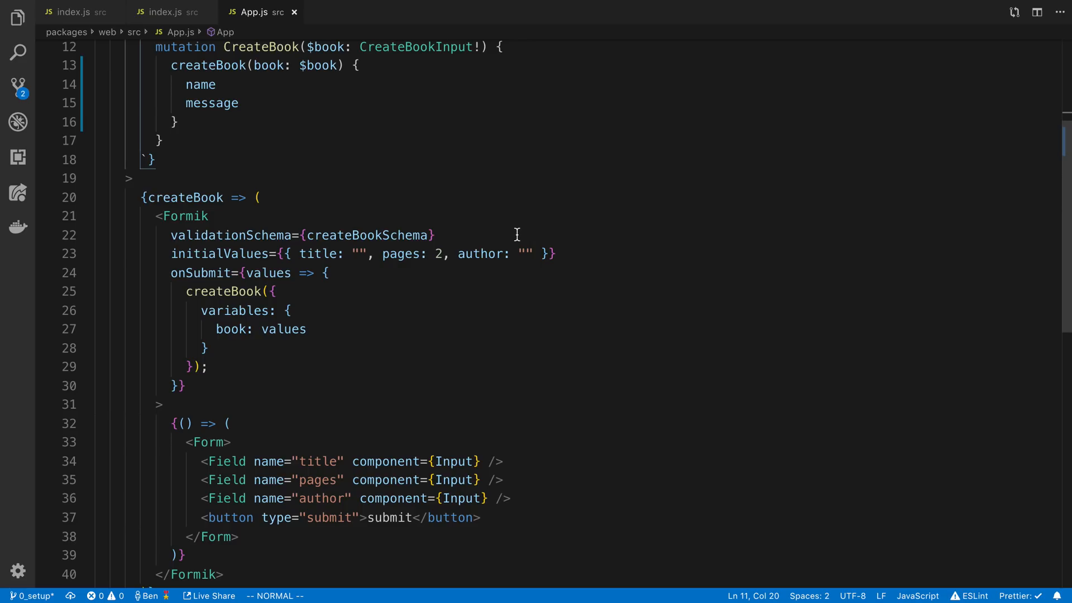
pyautogui.moveTo(286, 253)
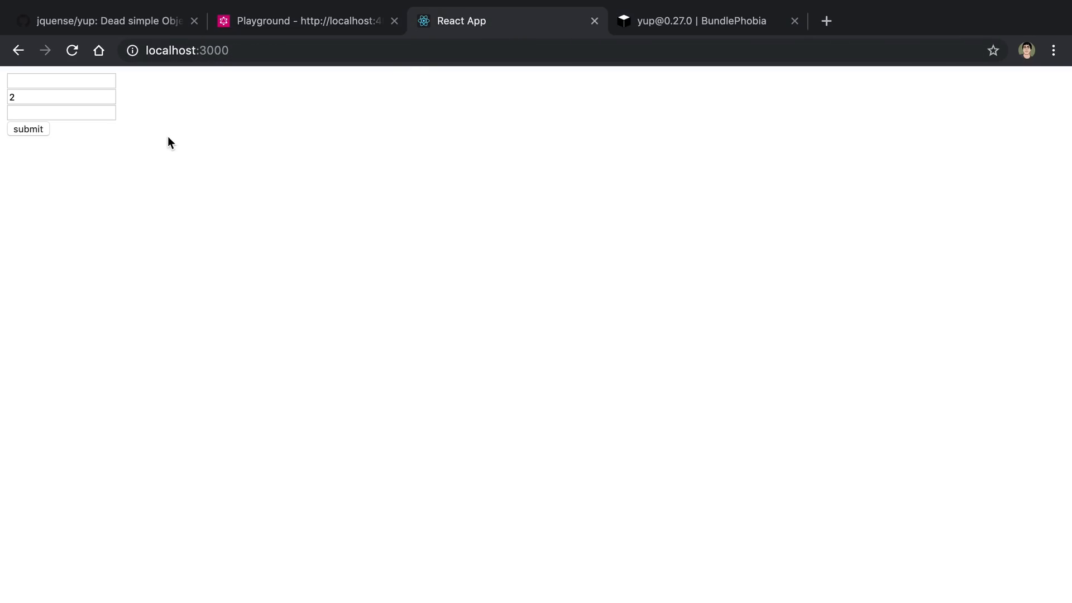
# Enter 'asd' for the min-length error, clear it for required, then a long title clearing the error.
pyautogui.write('asd')
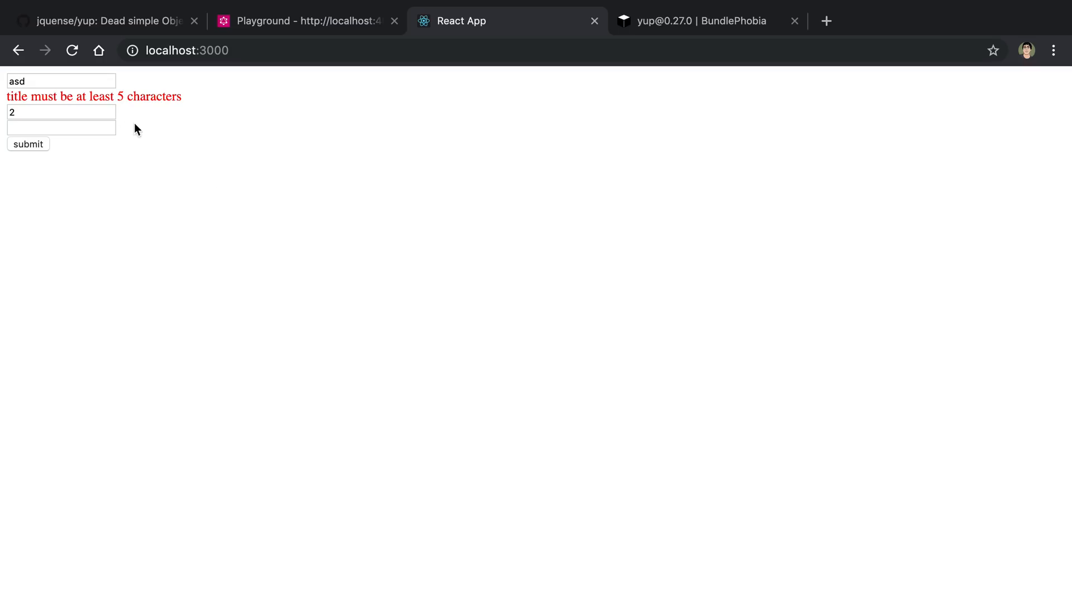
pyautogui.moveTo(9, 96); pyautogui.dragTo(182, 96)
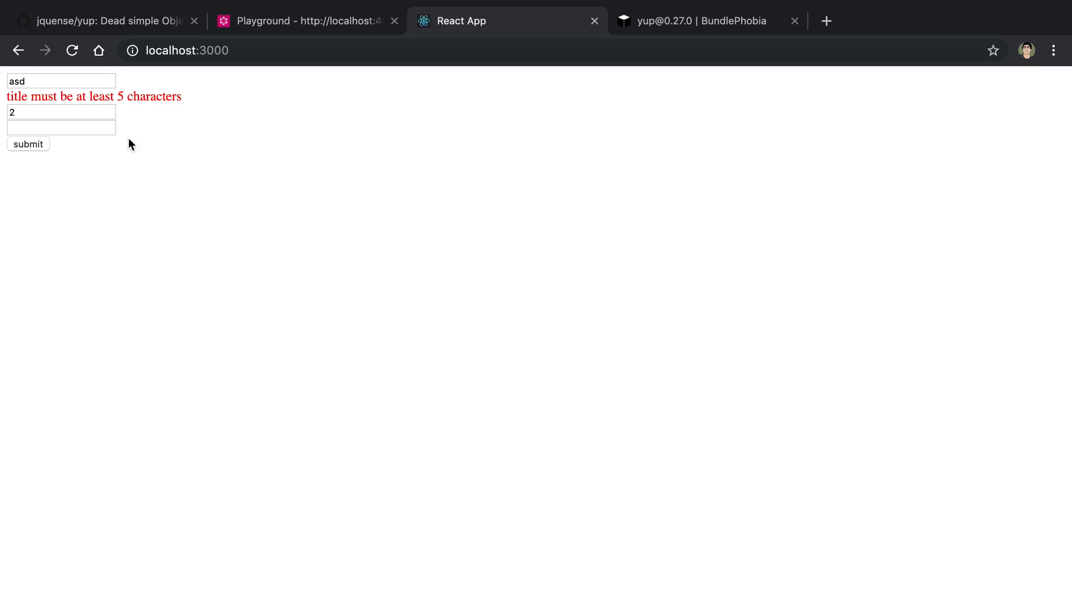
pyautogui.moveTo(401, 190)
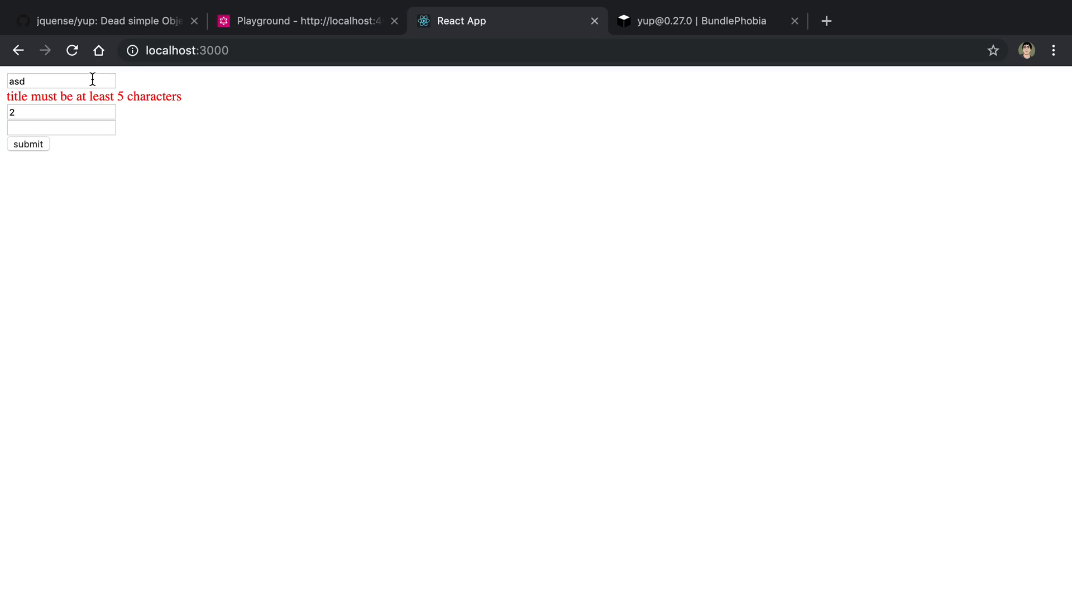
pyautogui.moveTo(94, 108)
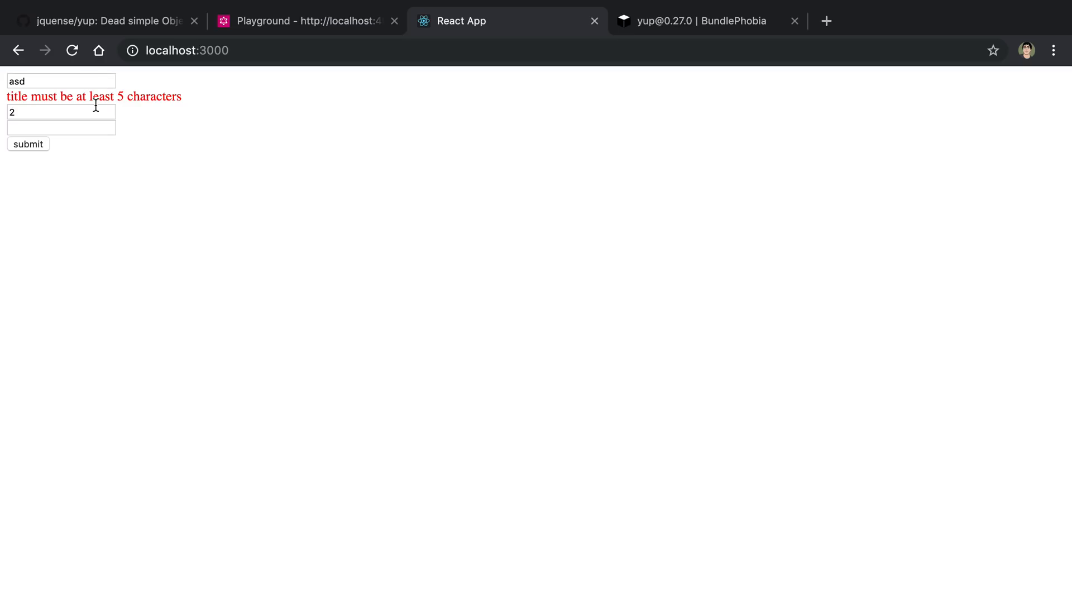
pyautogui.moveTo(75, 119)
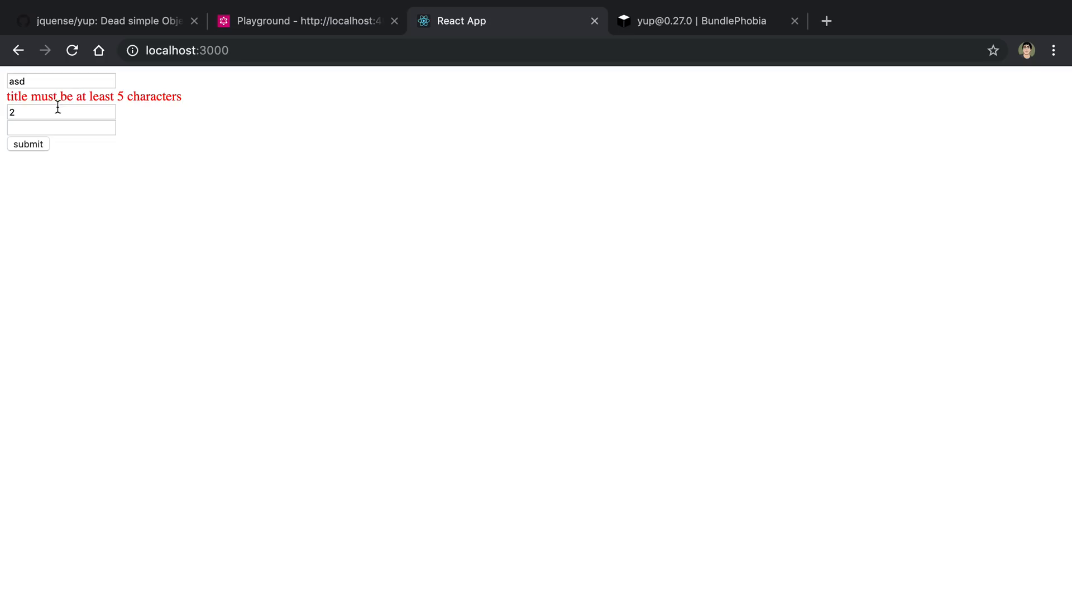
pyautogui.moveTo(141, 144)
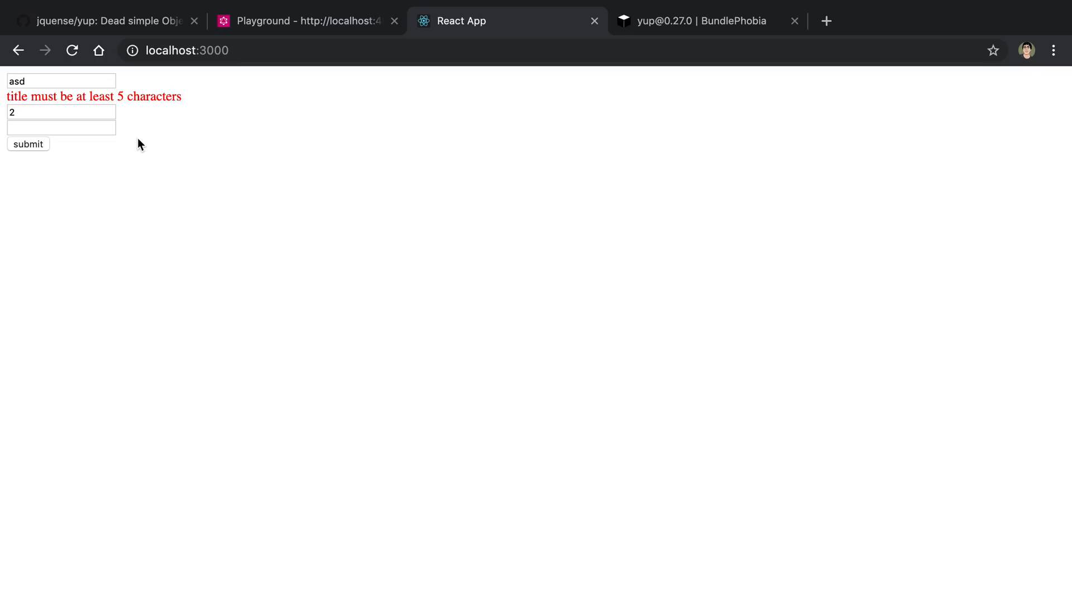
pyautogui.write('e')
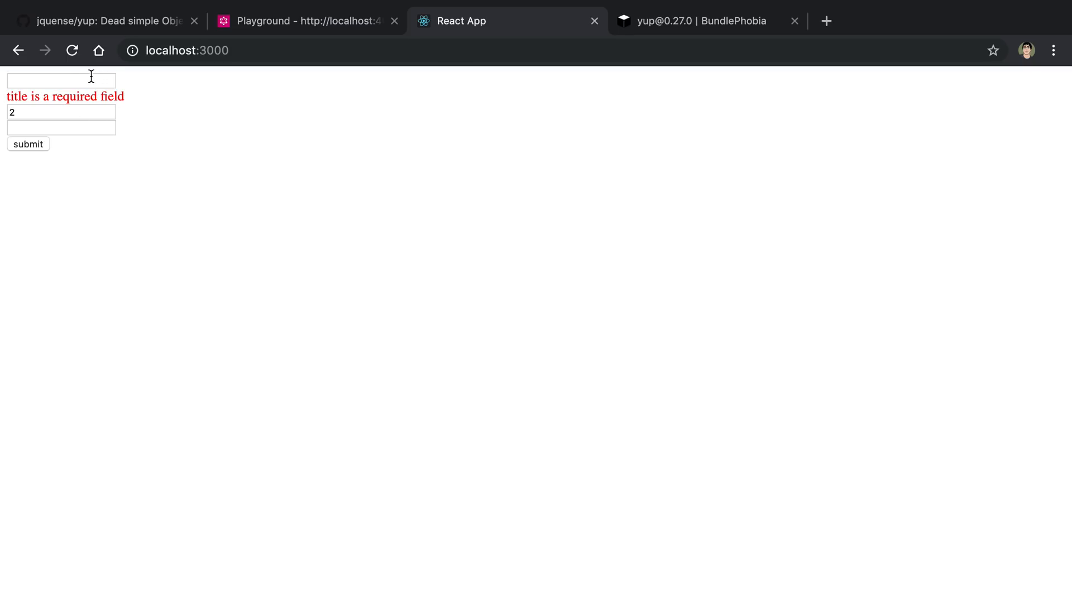
pyautogui.write('xzvzxcvzxcv')
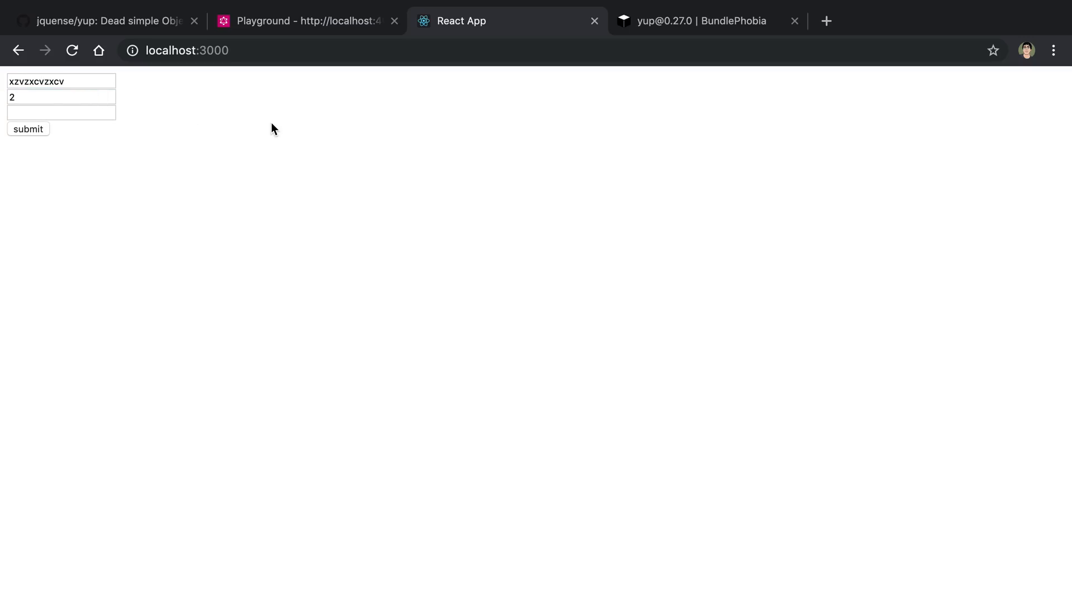
pyautogui.moveTo(286, 135)
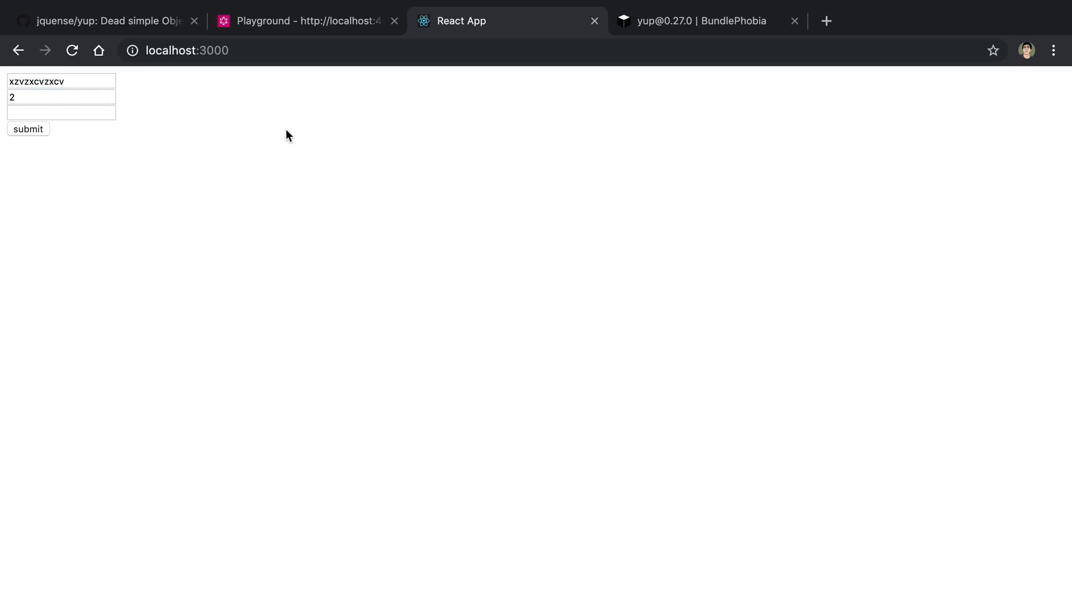
pyautogui.moveTo(200, 120)
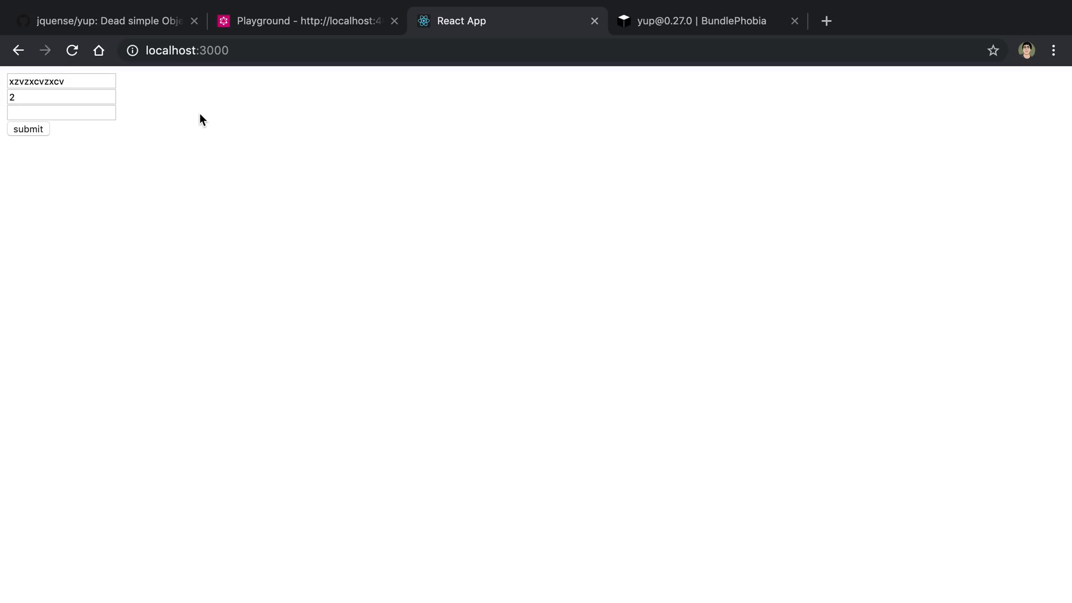
pyautogui.moveTo(620, 346)
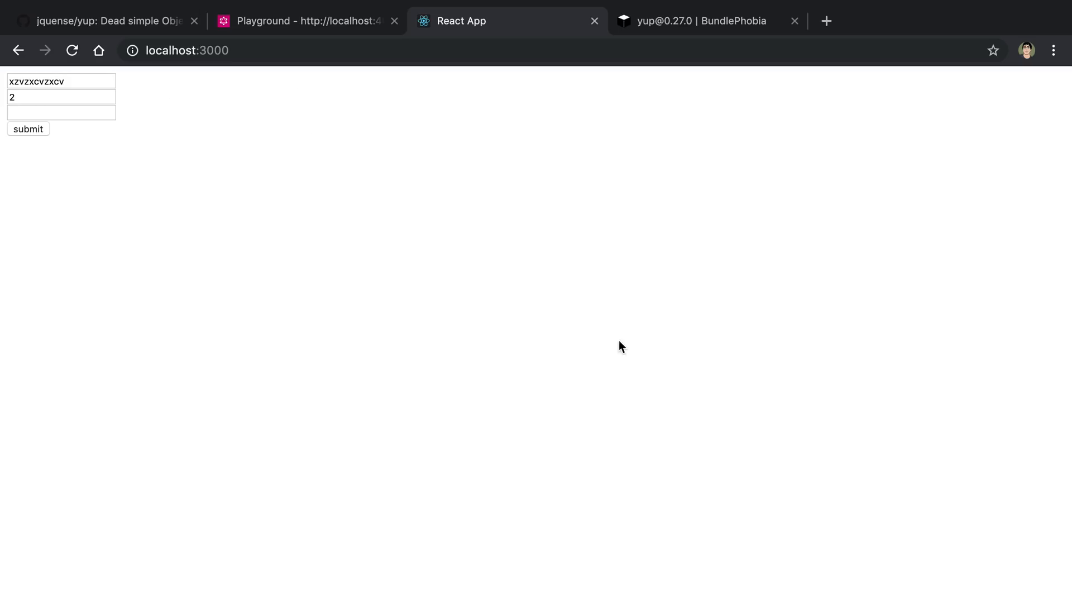
pyautogui.moveTo(425, 219)
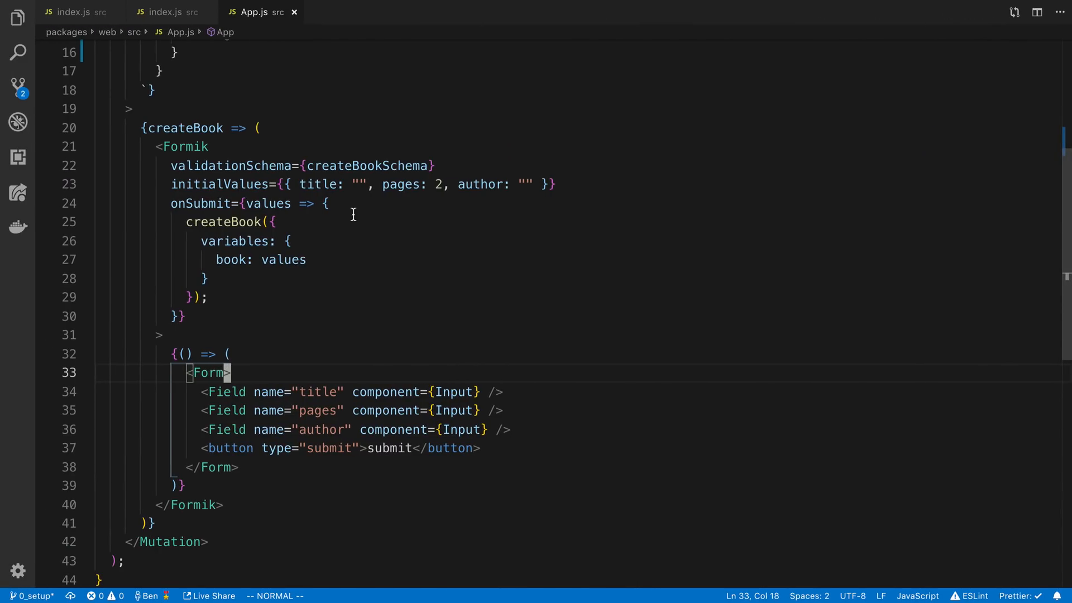
# Check the shared createBookSchema's title min 5 and max 30 rules, then return to the form.
pyautogui.click(77, 12)
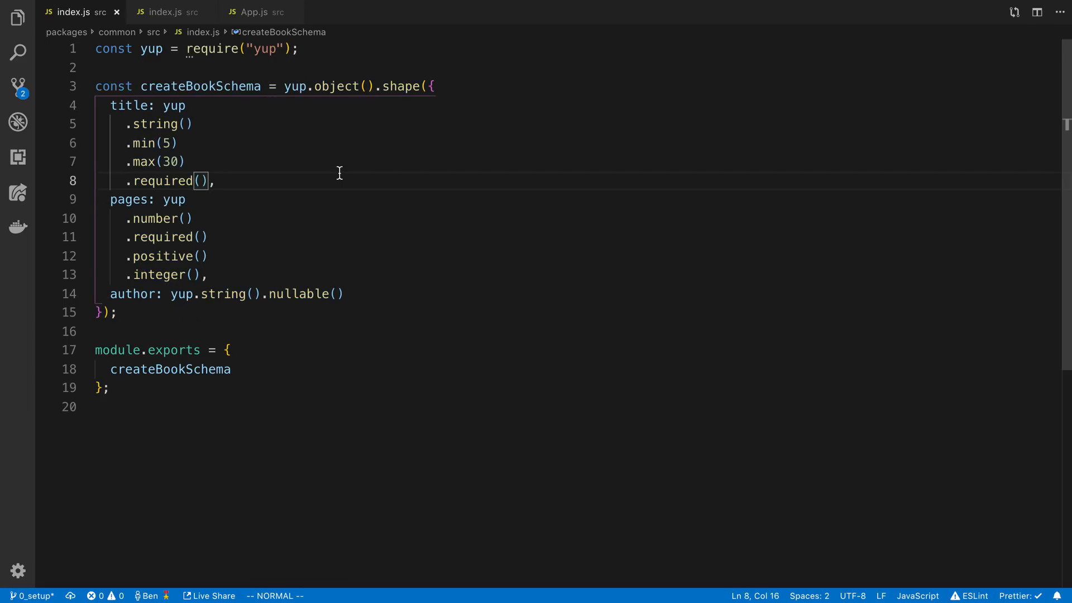
pyautogui.click(167, 12)
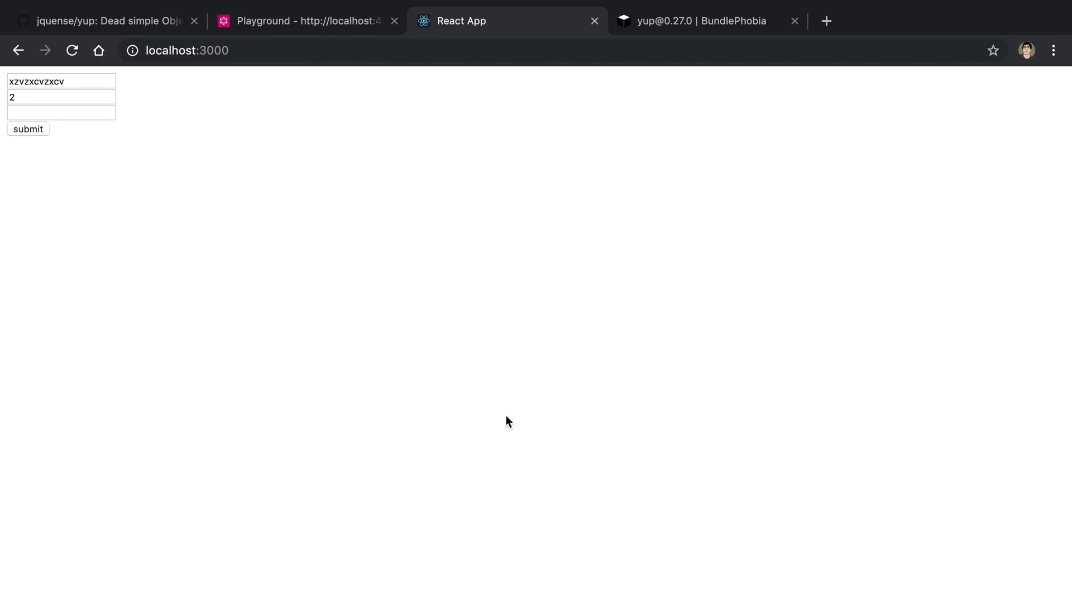
# Compare yup 0.27.0's 75.3 kB with superstruct 0.6.1's 10.6 kB minified, 3.2 kB gzipped.
pyautogui.click(696, 20)
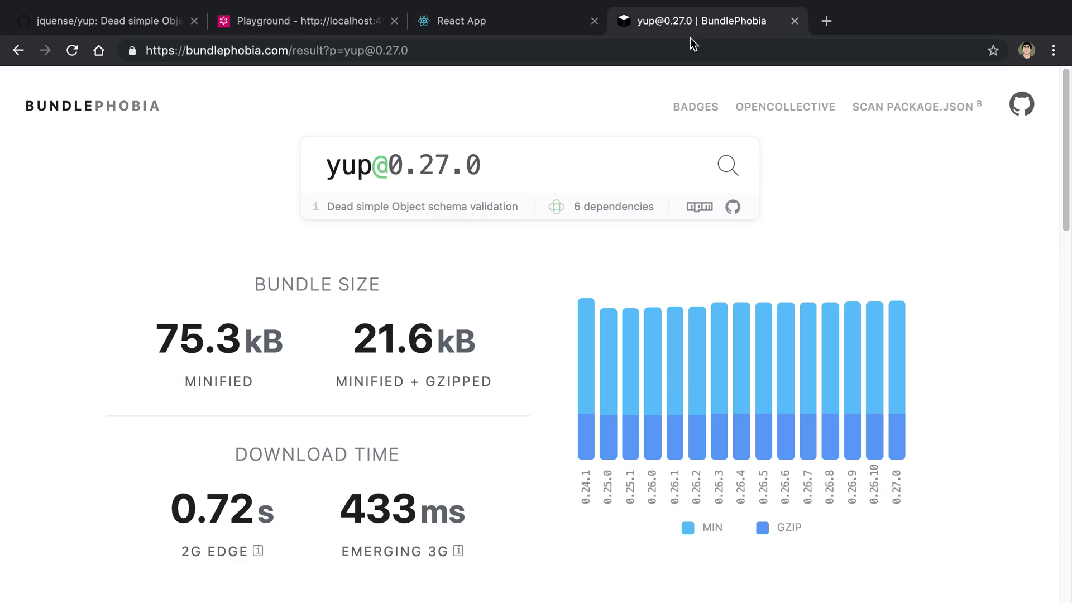
pyautogui.moveTo(542, 352)
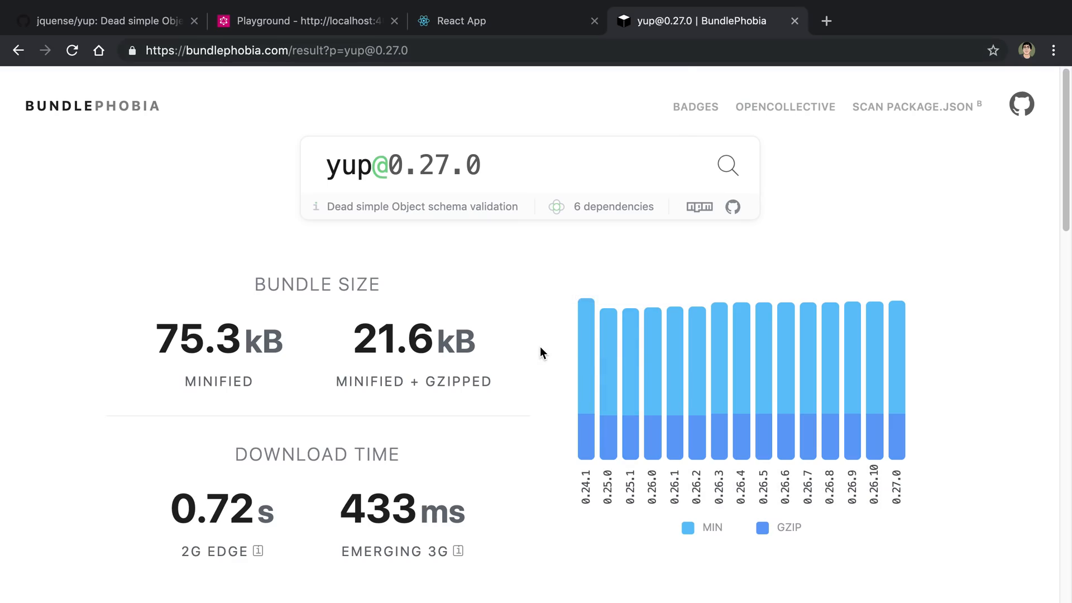
pyautogui.moveTo(506, 409)
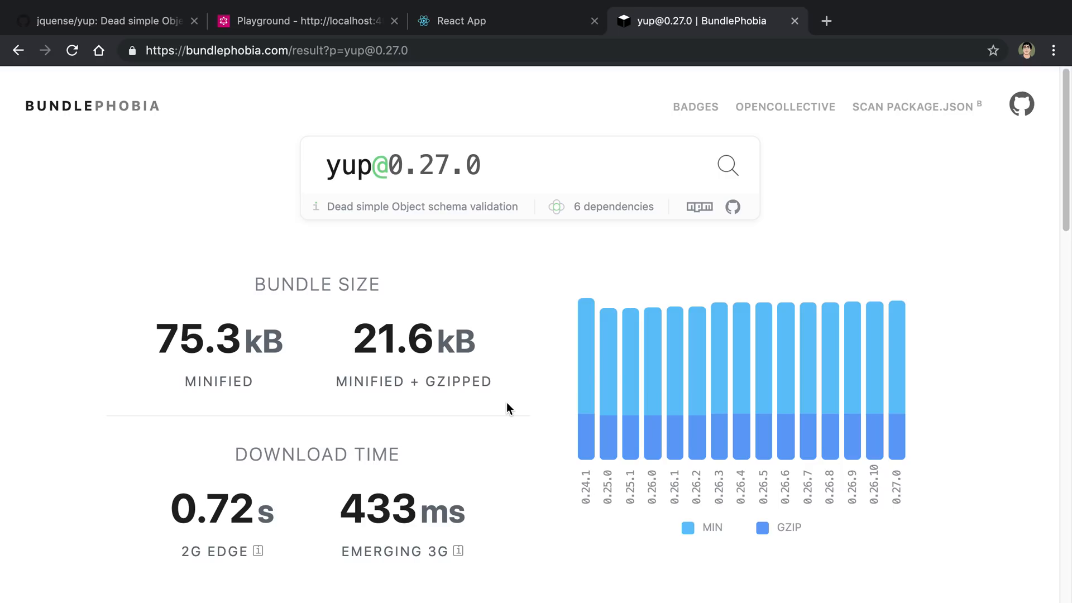
pyautogui.moveTo(490, 397)
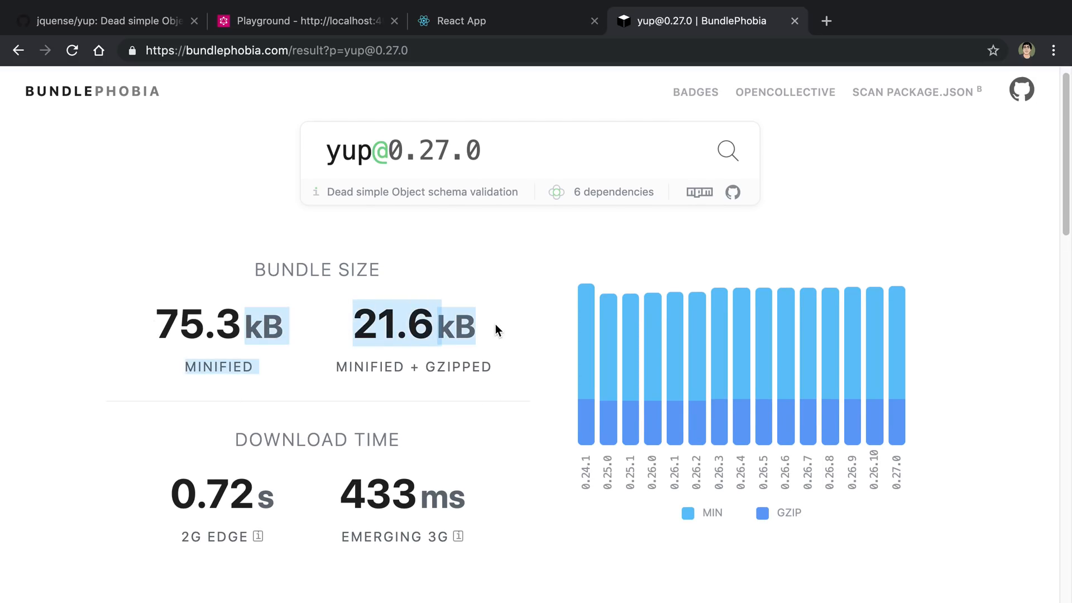
pyautogui.scroll(-3)
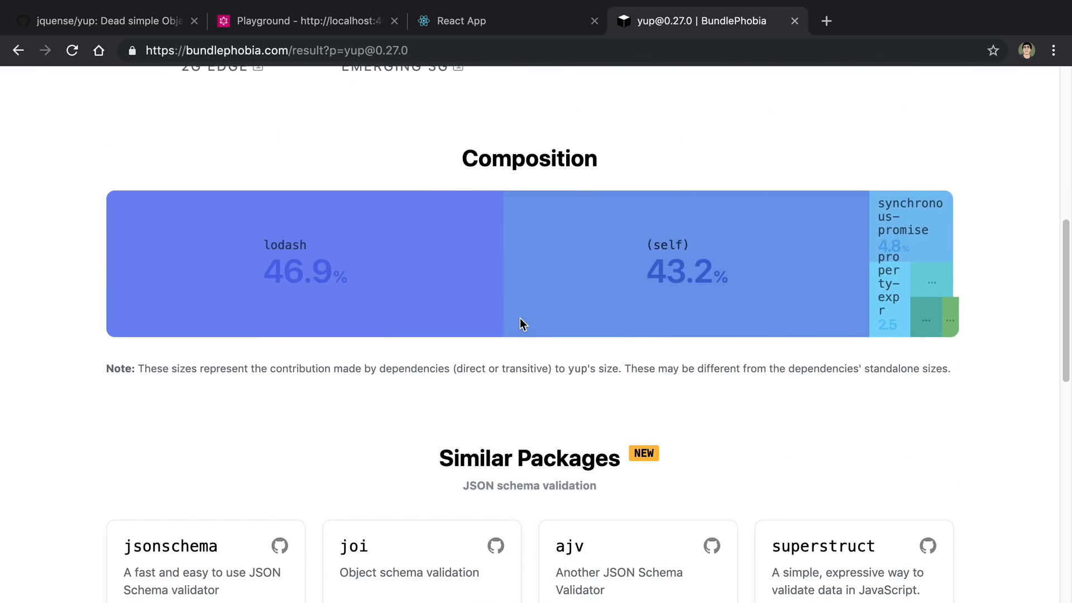
pyautogui.scroll(-3)
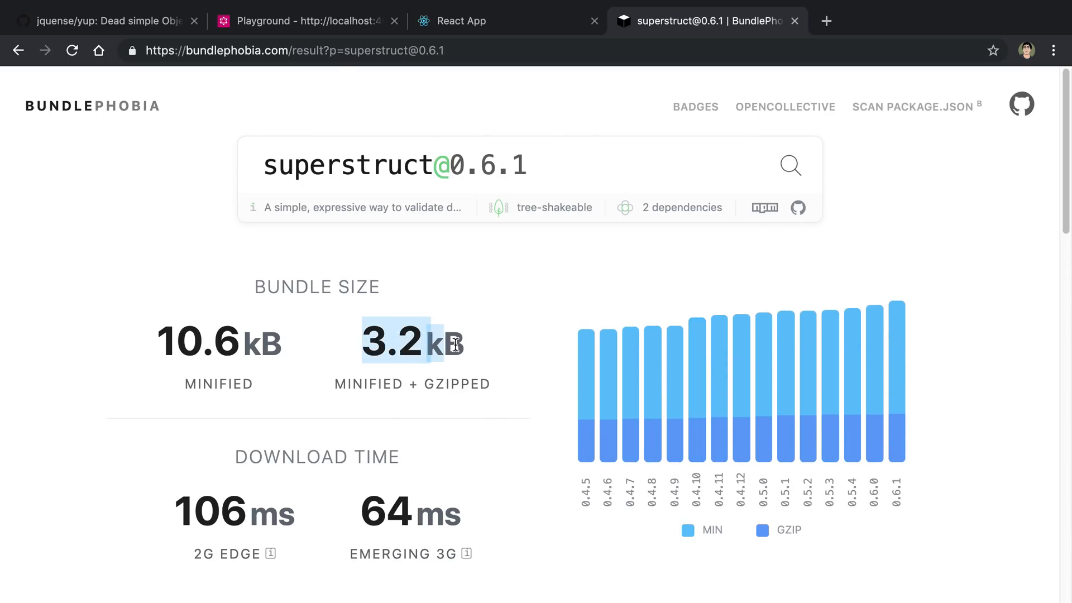
pyautogui.click(537, 256)
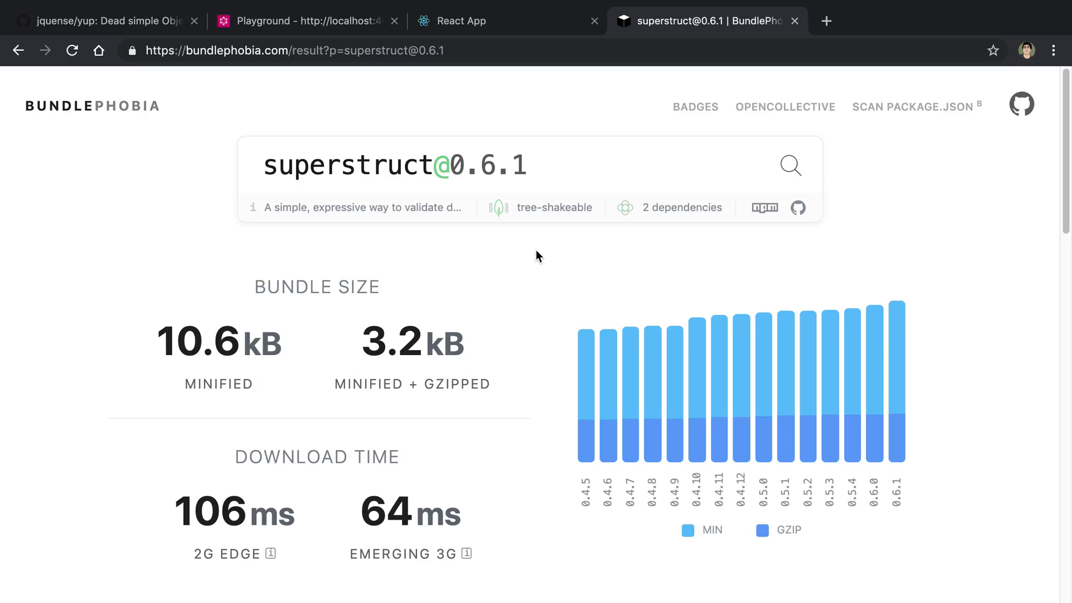
pyautogui.moveTo(558, 362)
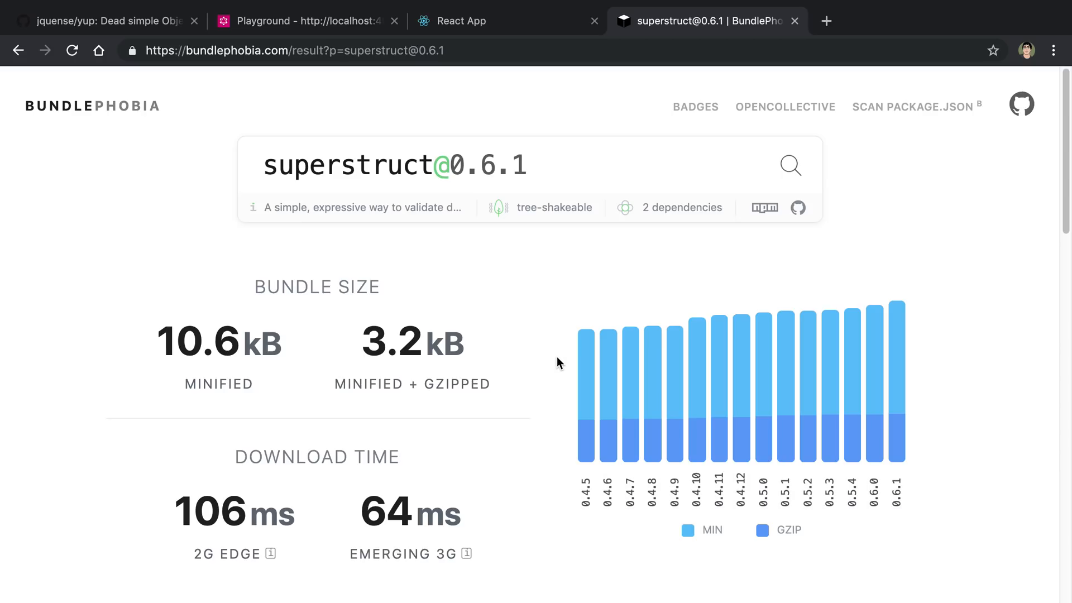